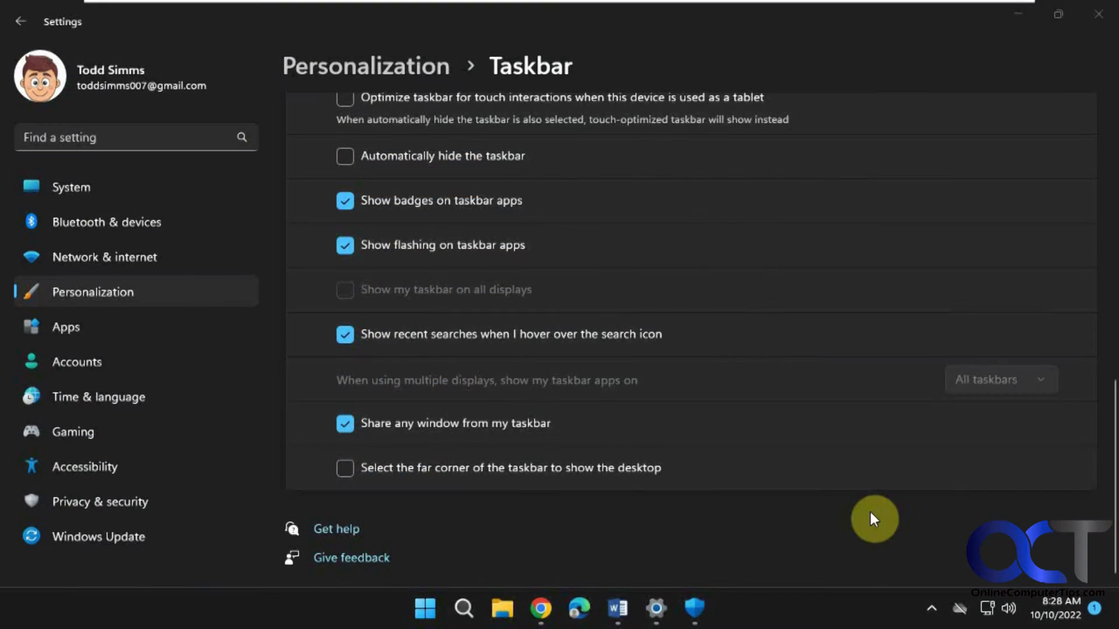
{"action": "mouse_move", "coordinate": [868, 519]}
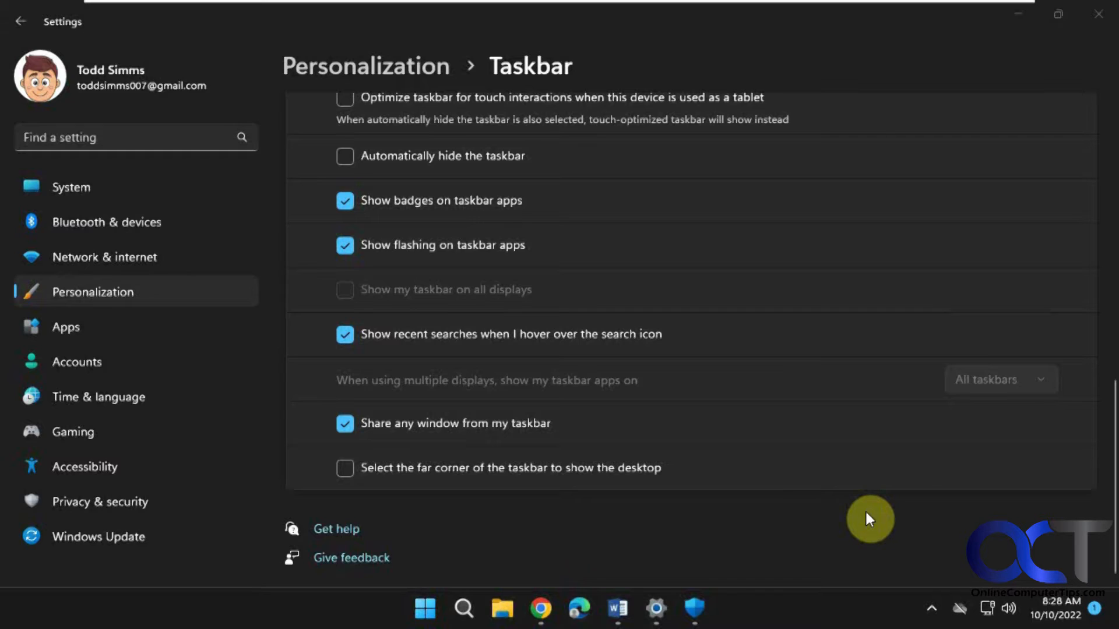
{"action": "mouse_move", "coordinate": [741, 507]}
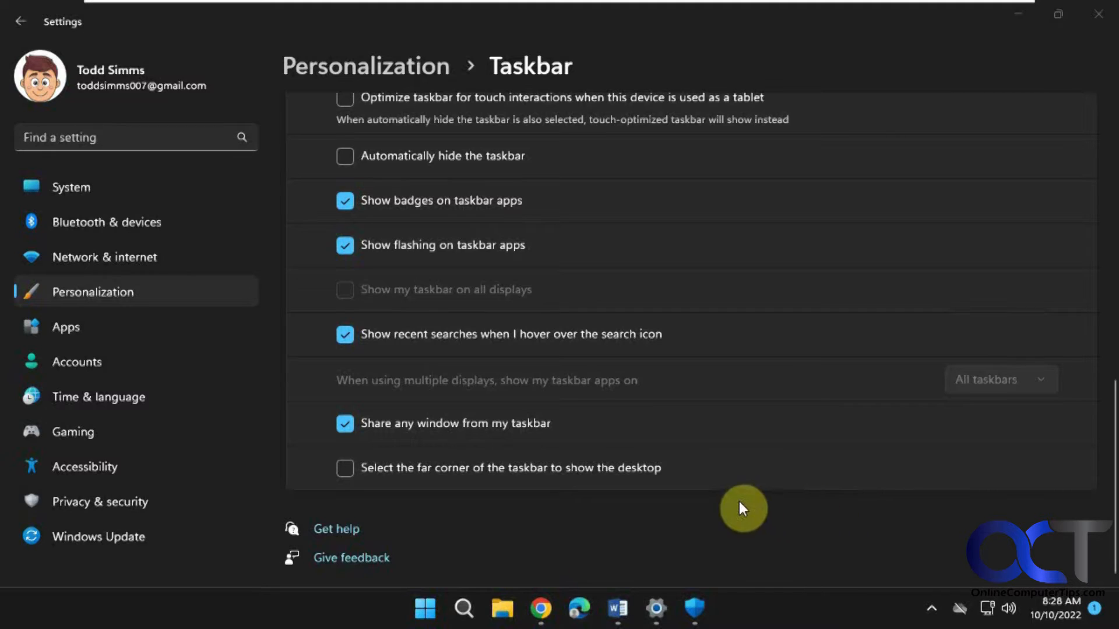
{"action": "mouse_move", "coordinate": [416, 585]}
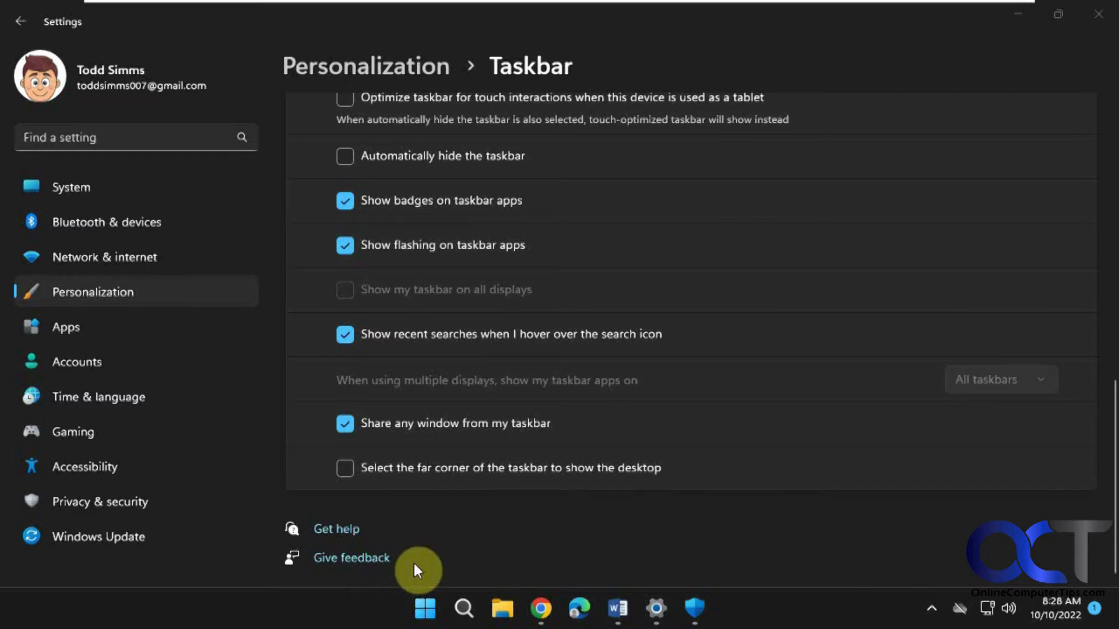
{"action": "mouse_move", "coordinate": [429, 609]}
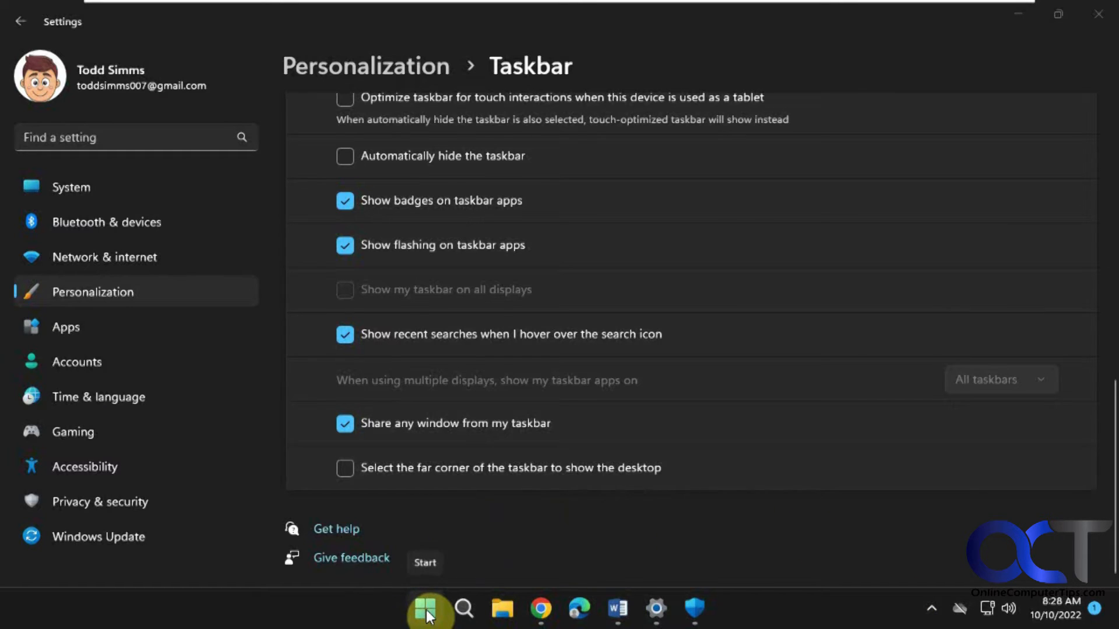
Step: Launch Firefox from the Start menu's pinned apps, keeping the taskbar settings page open
{"action": "left_click", "coordinate": [425, 610]}
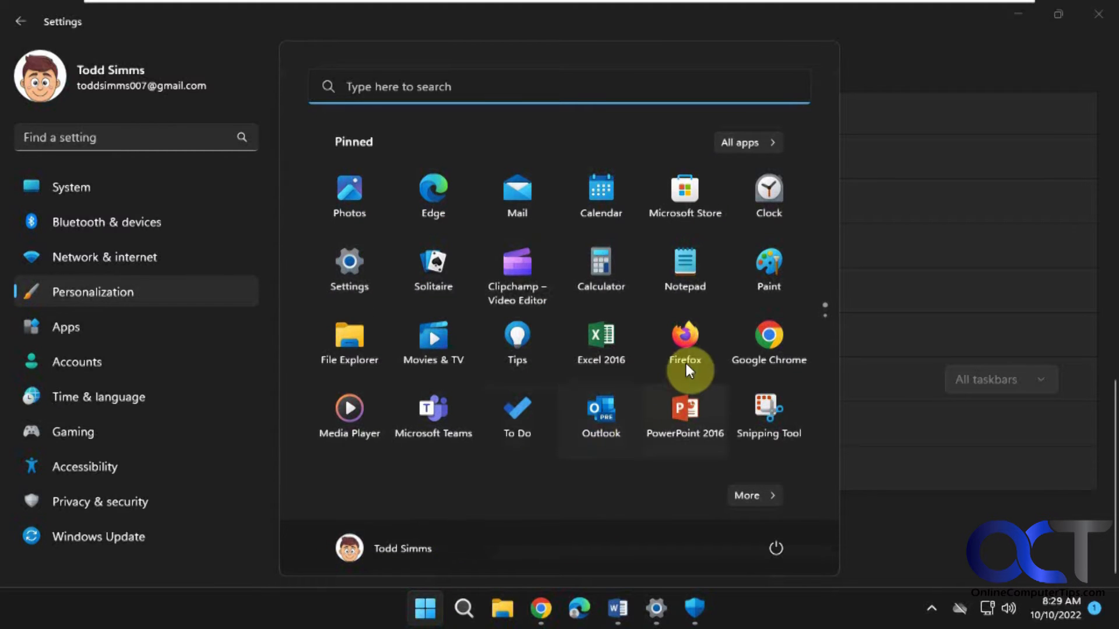
{"action": "left_click", "coordinate": [685, 336]}
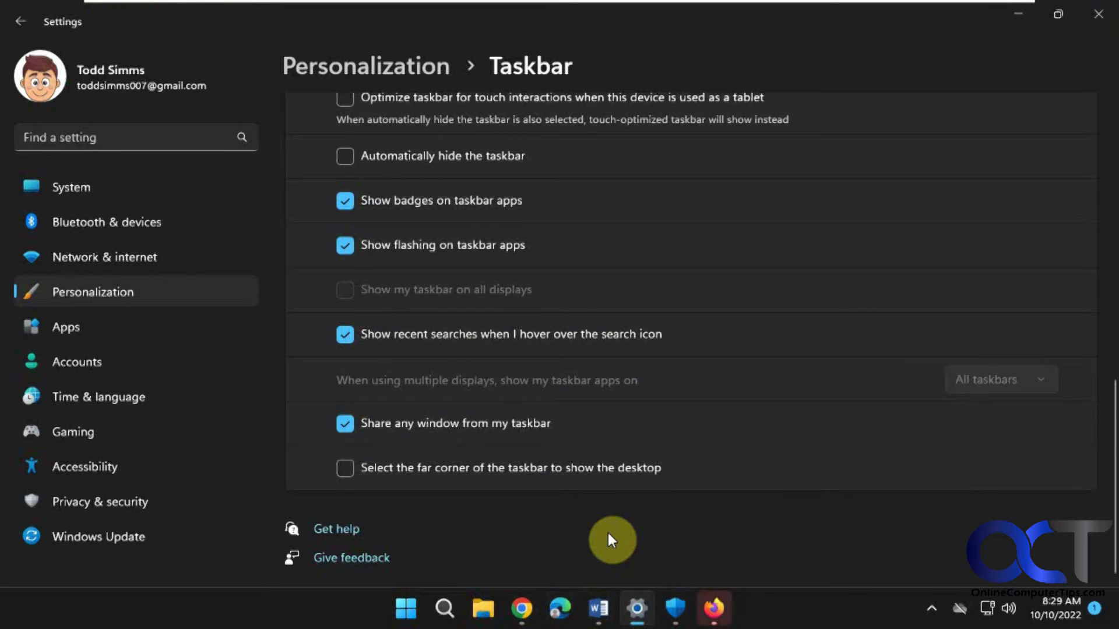
{"action": "mouse_move", "coordinate": [880, 620]}
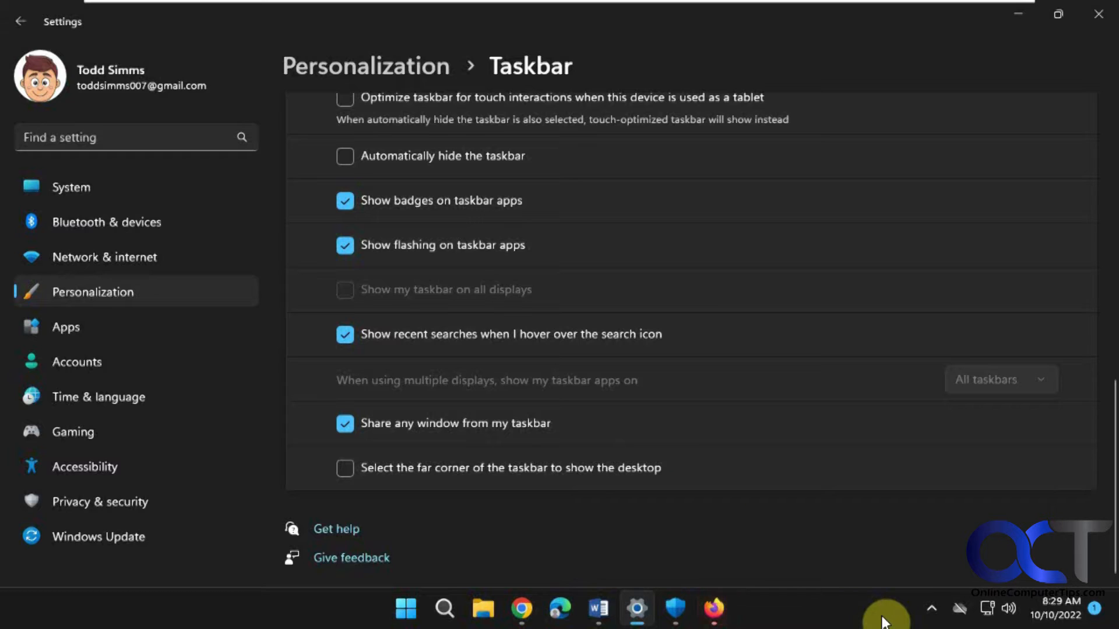
{"action": "mouse_move", "coordinate": [858, 611]}
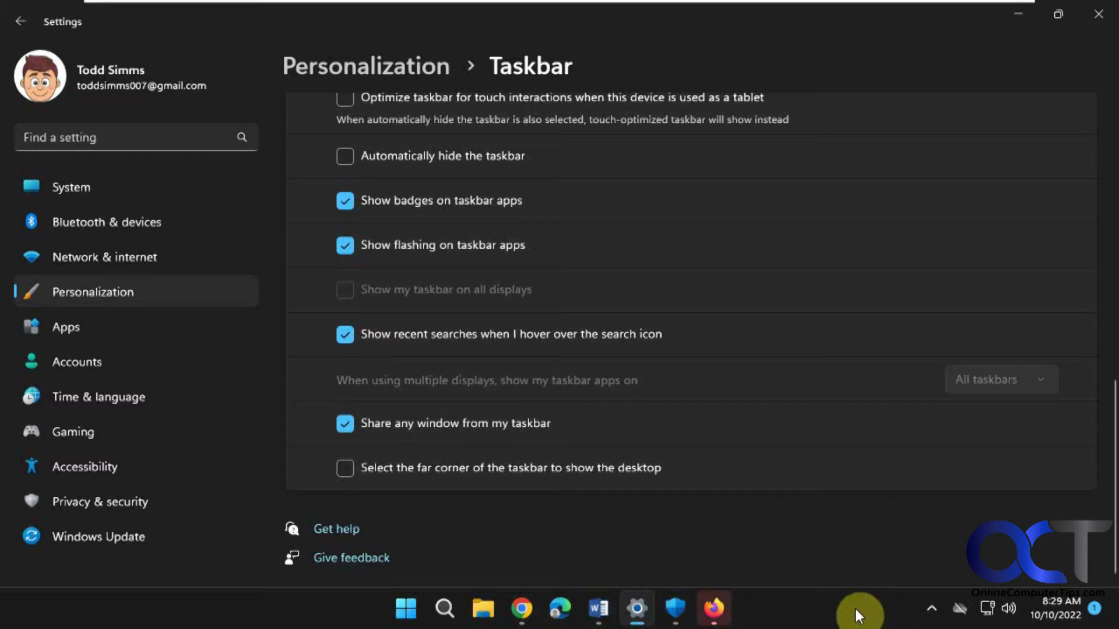
{"action": "mouse_move", "coordinate": [828, 618]}
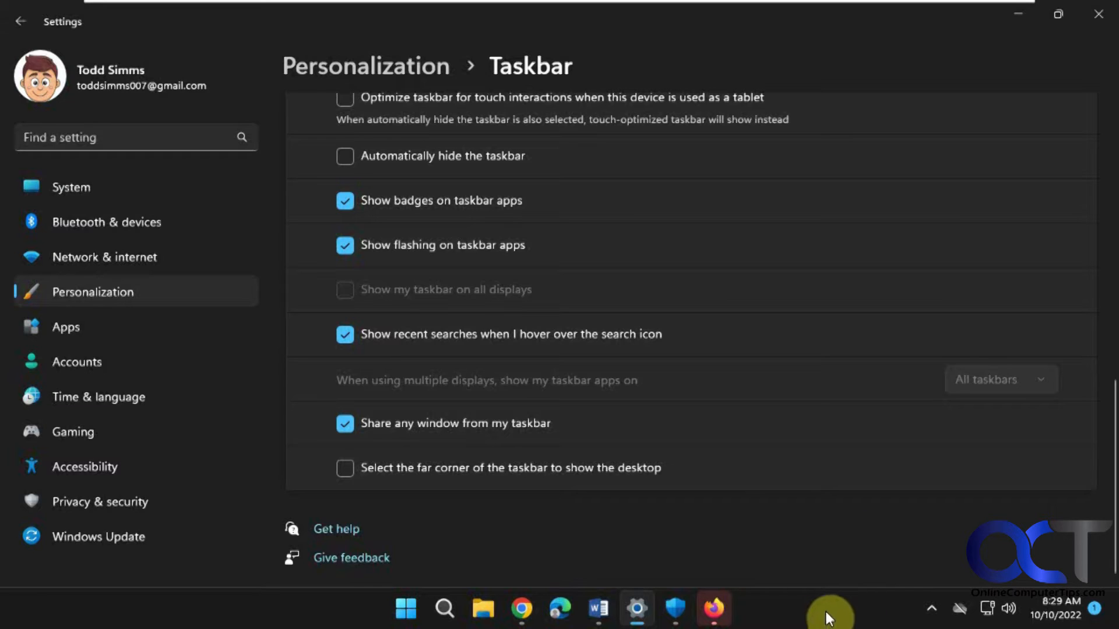
{"action": "mouse_move", "coordinate": [766, 613]}
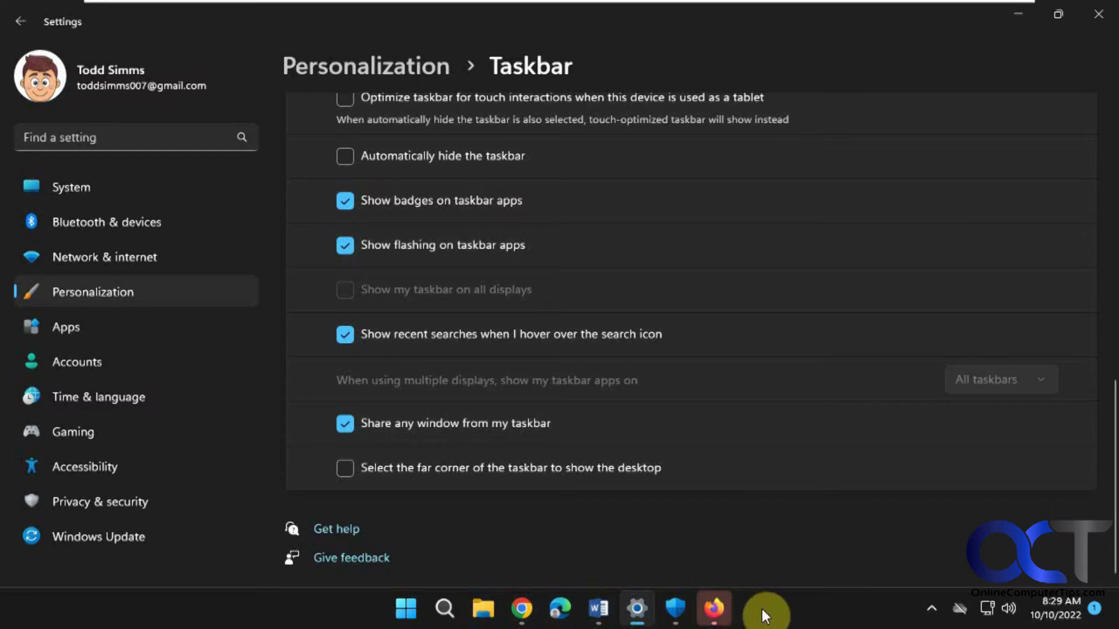
{"action": "mouse_move", "coordinate": [730, 610]}
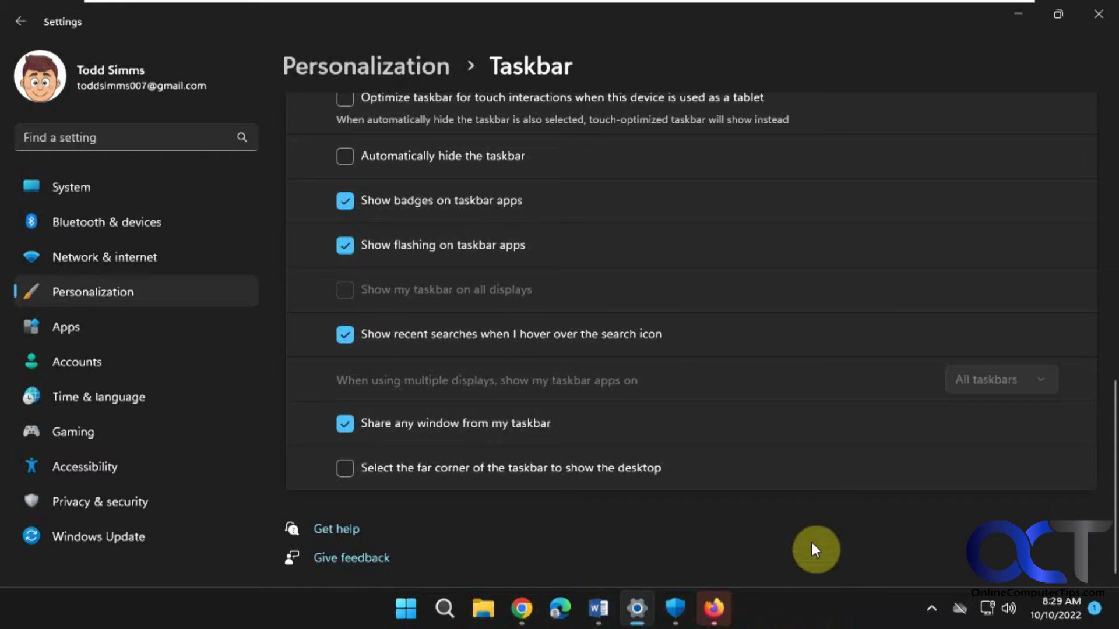
{"action": "mouse_move", "coordinate": [424, 231]}
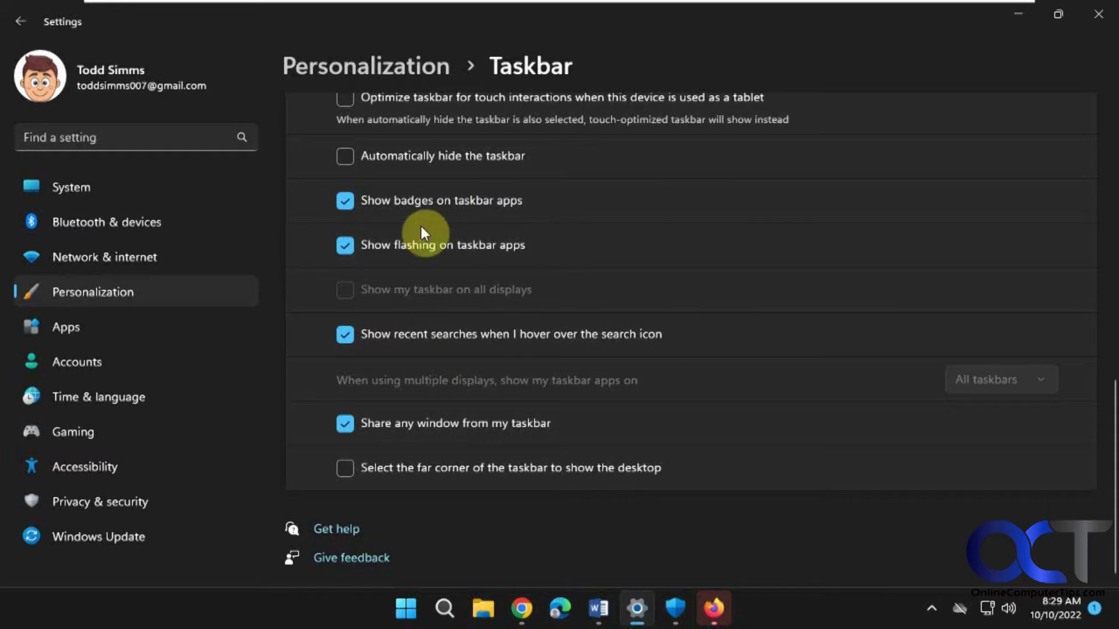
Step: Re-expand Taskbar behaviors and uncheck 'Show flashing on taskbar apps'
{"action": "left_click", "coordinate": [93, 291]}
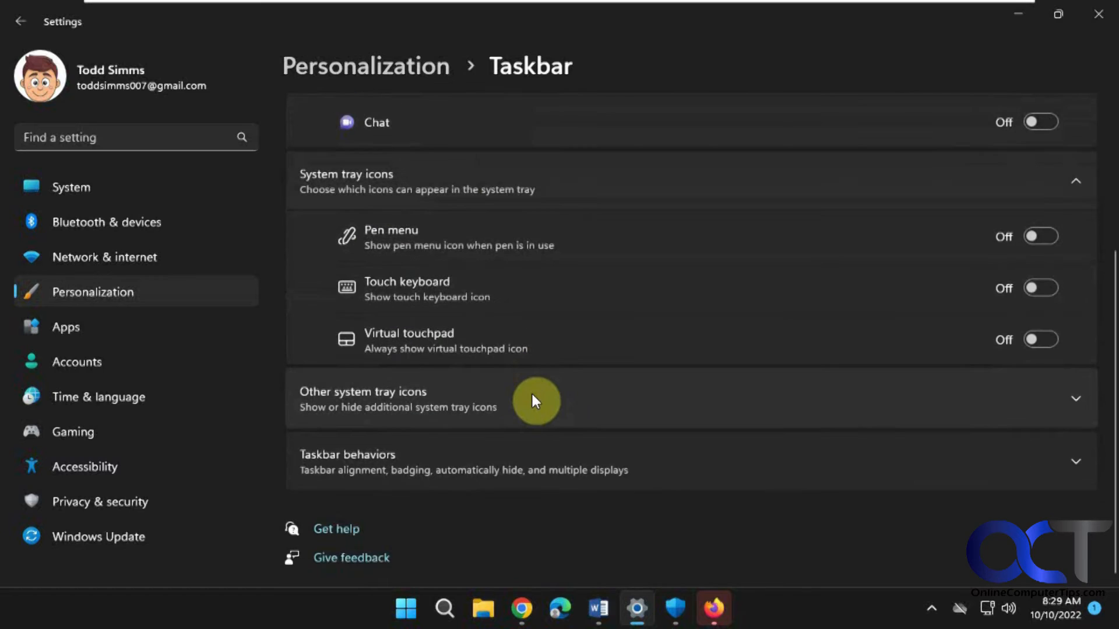
{"action": "mouse_move", "coordinate": [539, 412]}
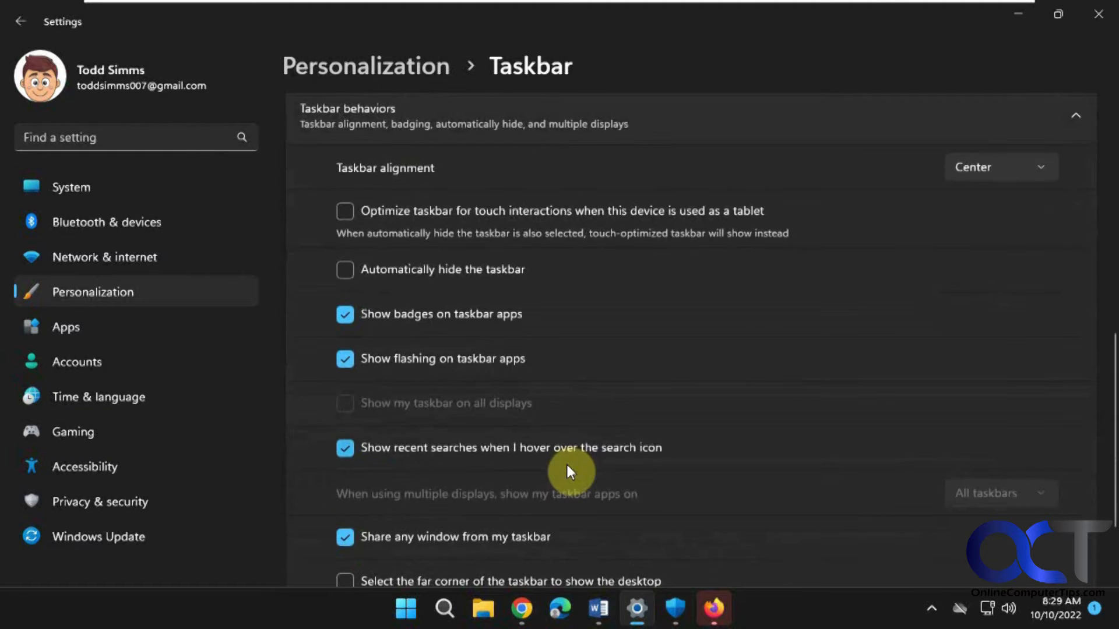
{"action": "mouse_move", "coordinate": [459, 364]}
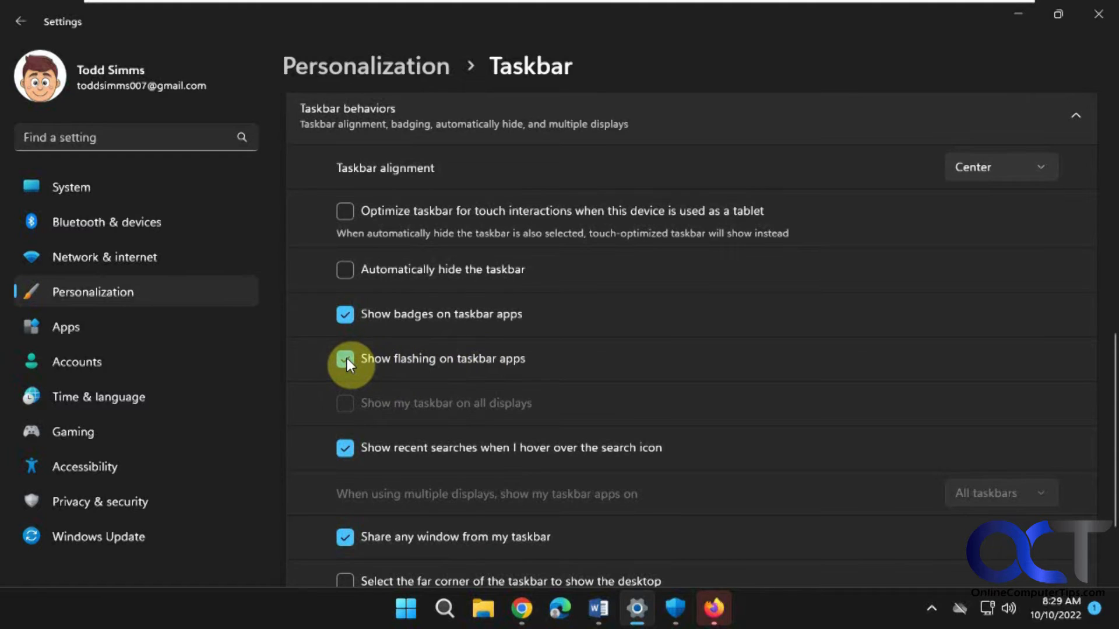
{"action": "left_click", "coordinate": [345, 359]}
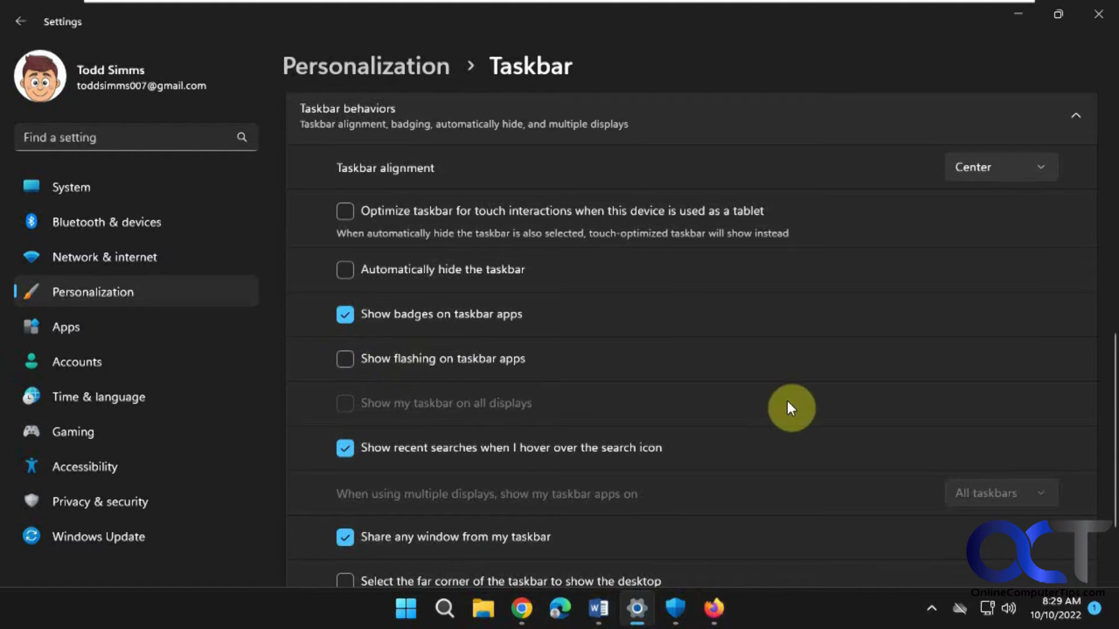
{"action": "mouse_move", "coordinate": [820, 612]}
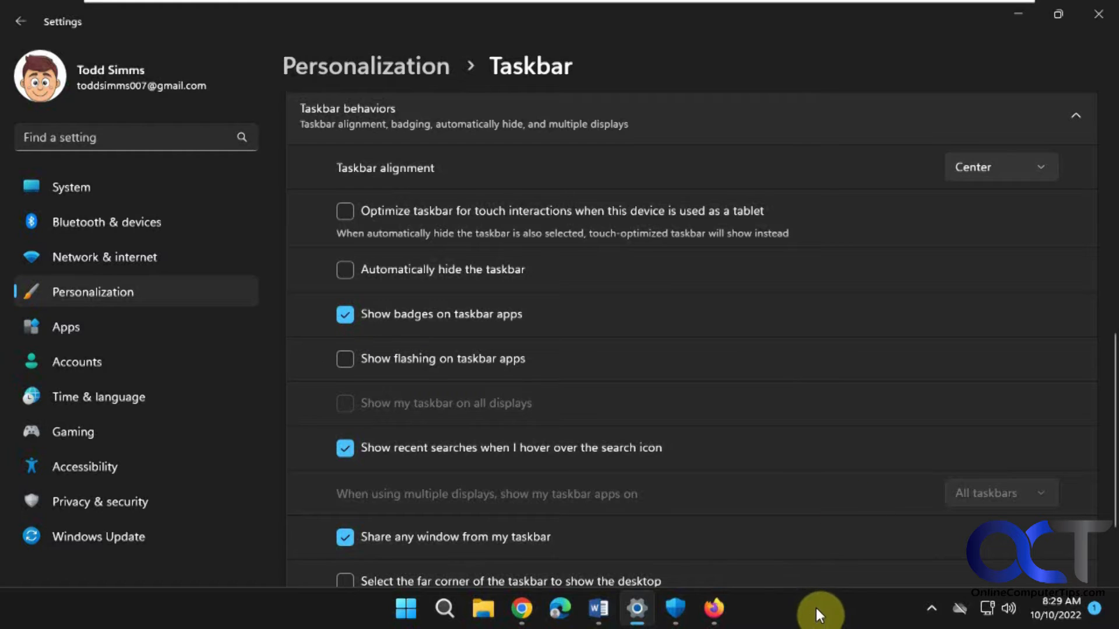
{"action": "mouse_move", "coordinate": [799, 567]}
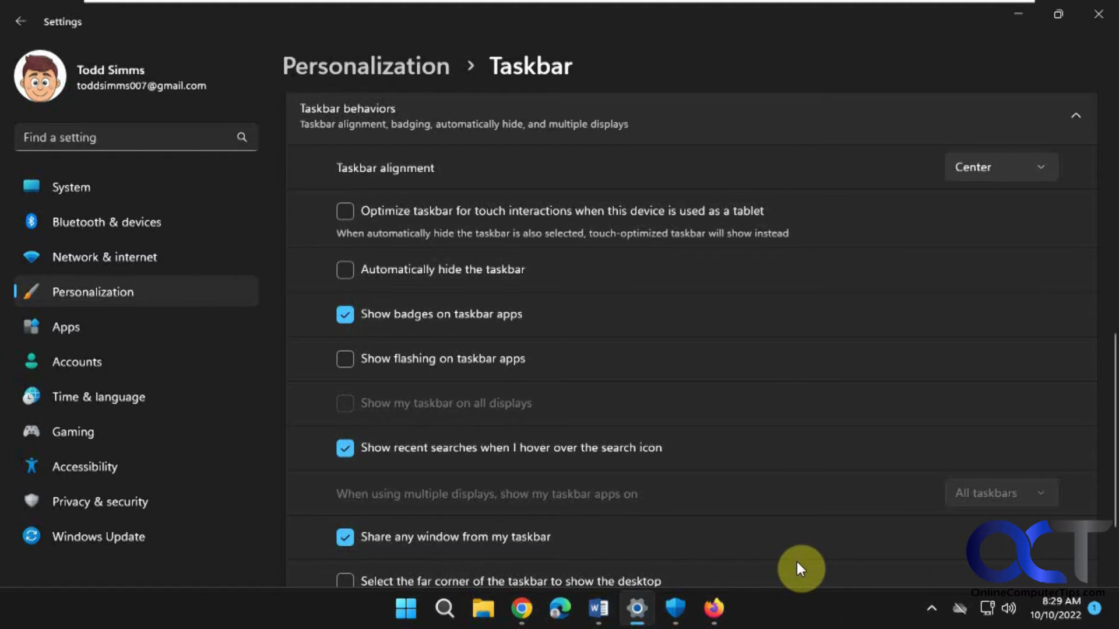
{"action": "mouse_move", "coordinate": [699, 622]}
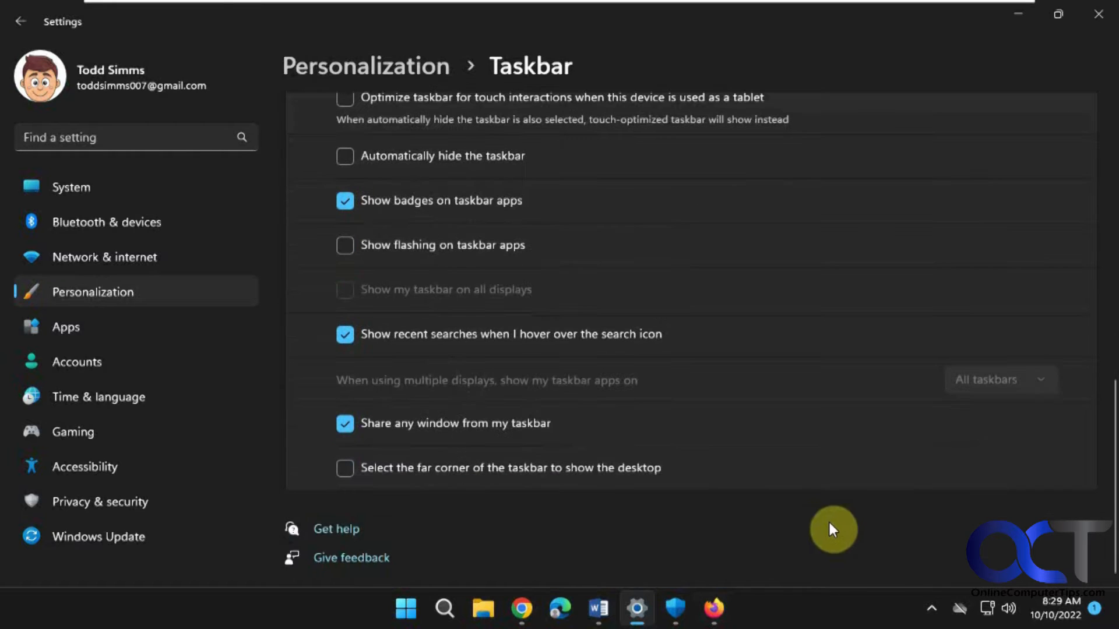
{"action": "mouse_move", "coordinate": [805, 458]}
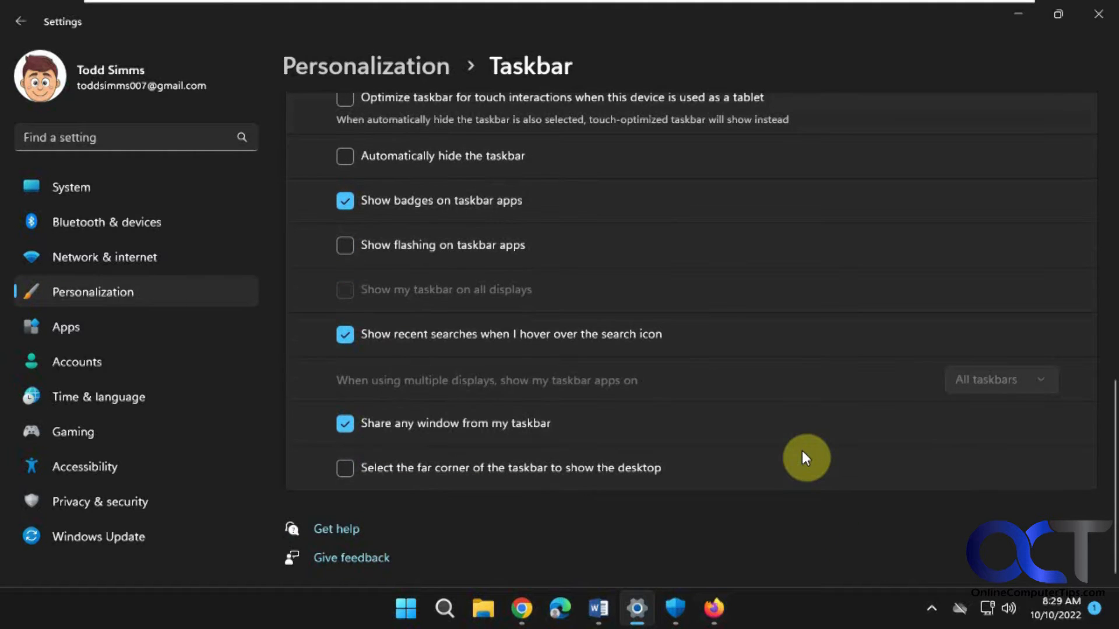
{"action": "mouse_move", "coordinate": [761, 406]}
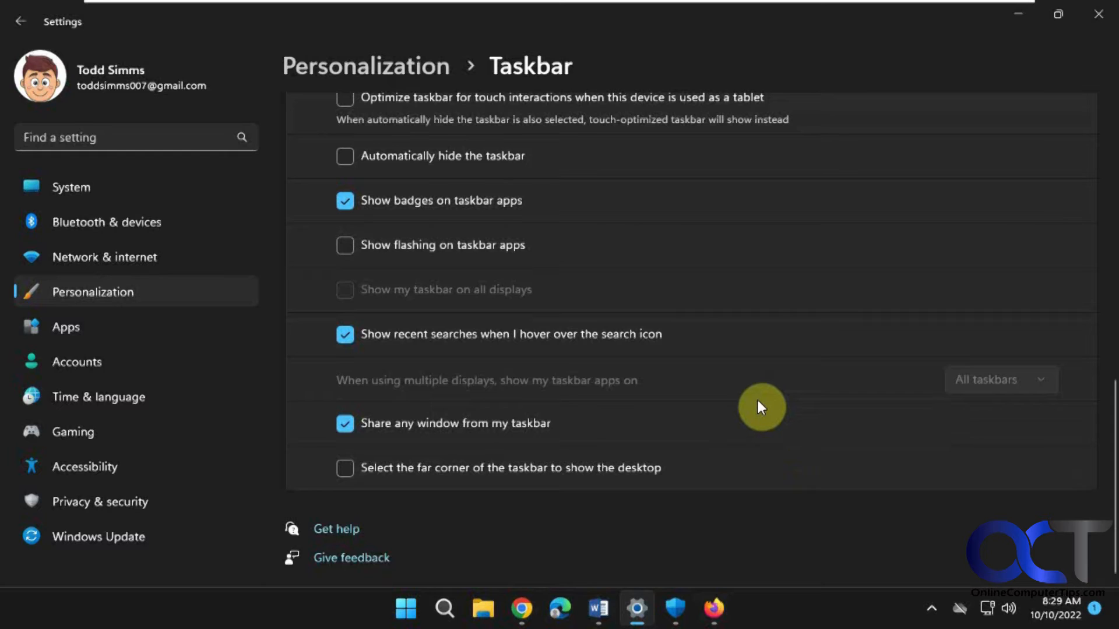
{"action": "mouse_move", "coordinate": [511, 435]}
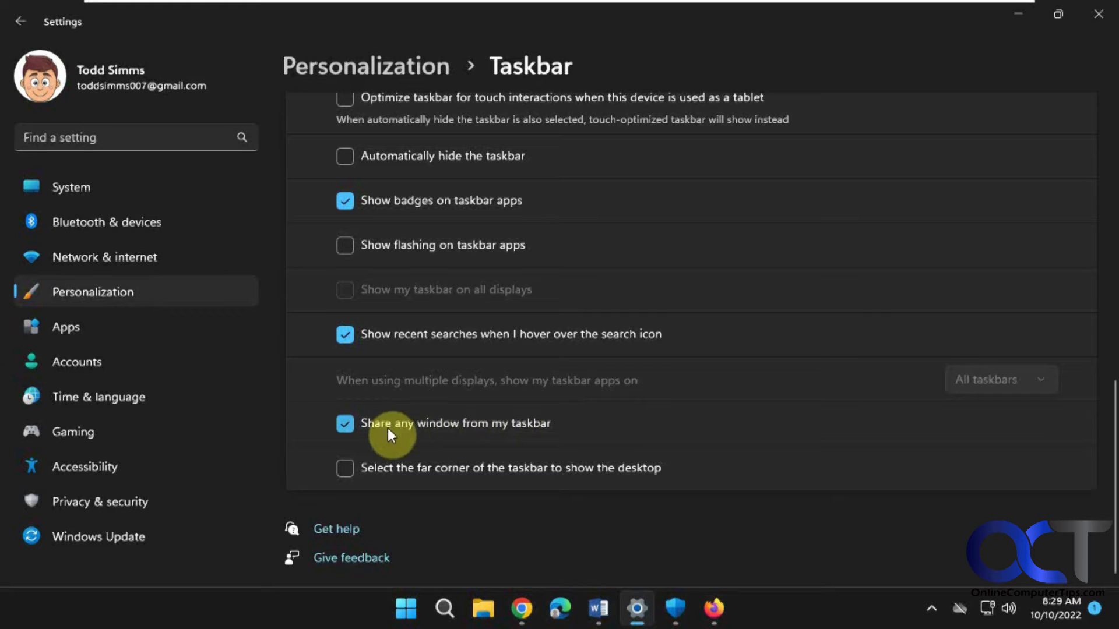
{"action": "mouse_move", "coordinate": [567, 429]}
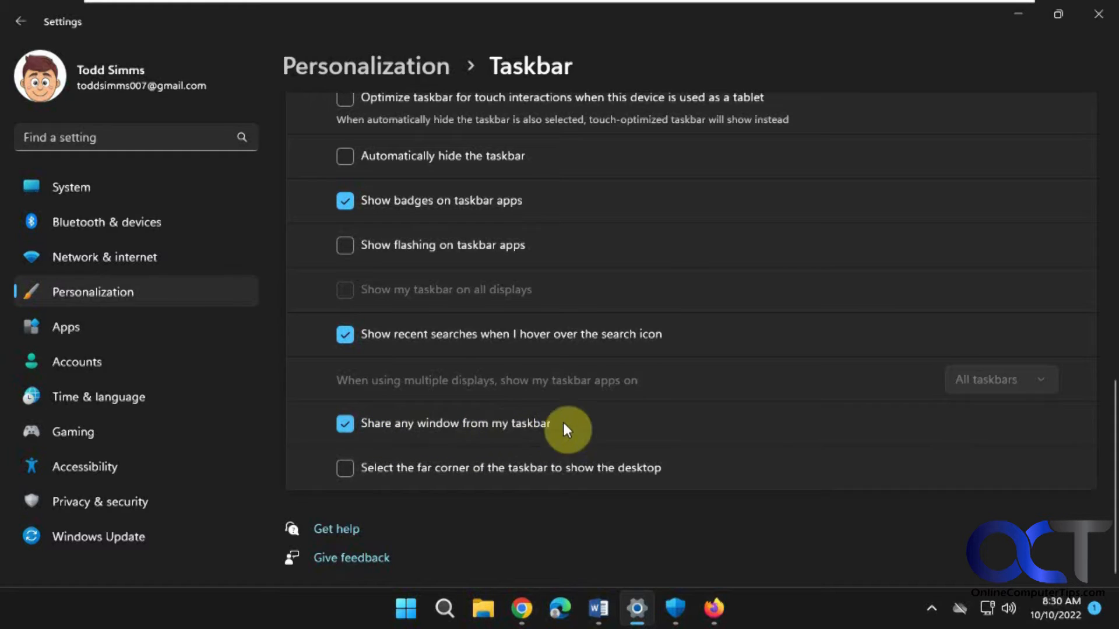
{"action": "mouse_move", "coordinate": [622, 406]}
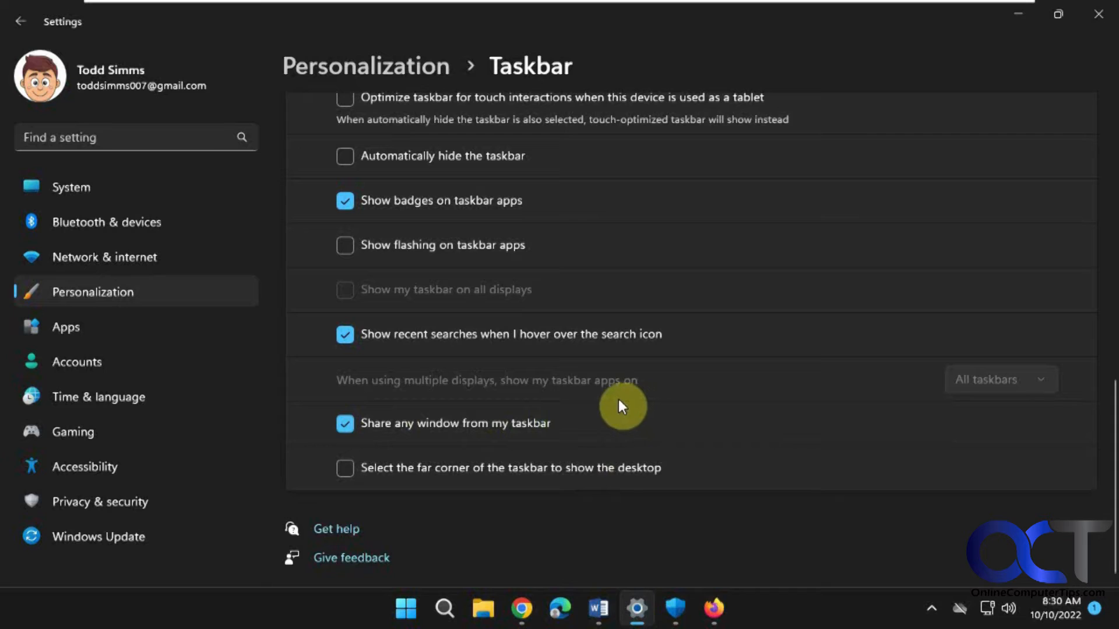
{"action": "mouse_move", "coordinate": [457, 431]}
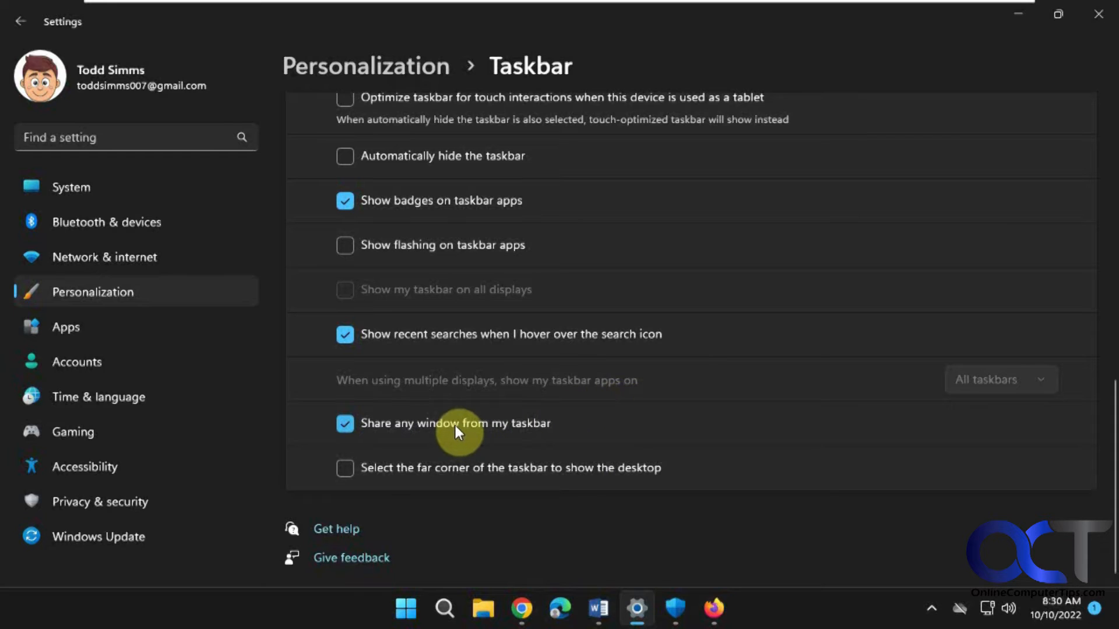
{"action": "mouse_move", "coordinate": [630, 308]}
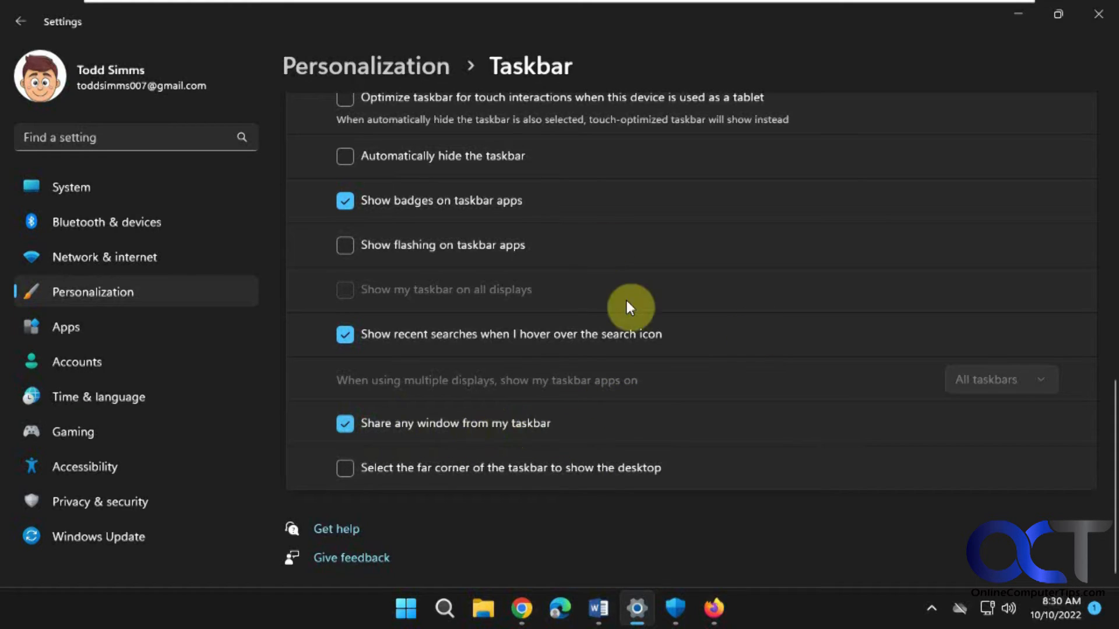
{"action": "mouse_move", "coordinate": [599, 609]}
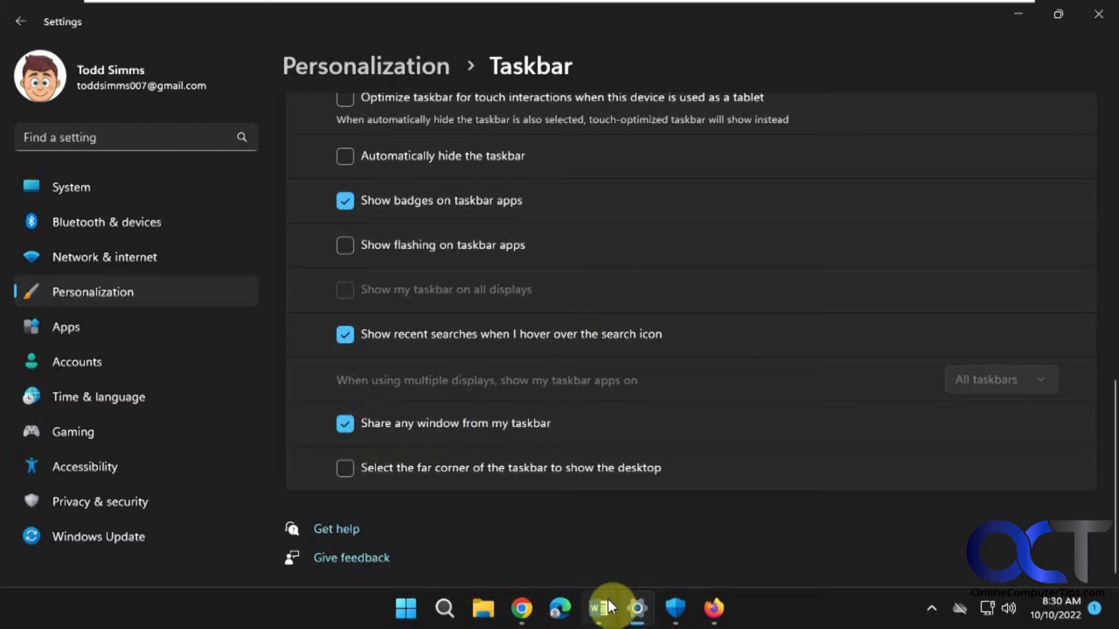
{"action": "mouse_move", "coordinate": [601, 609]}
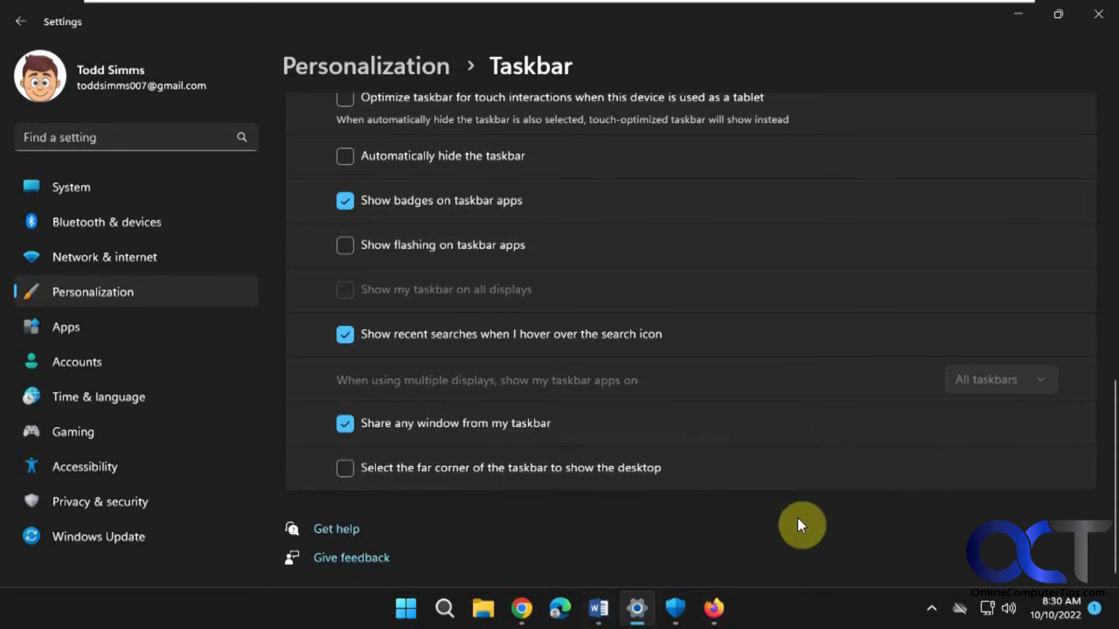
{"action": "mouse_move", "coordinate": [768, 529]}
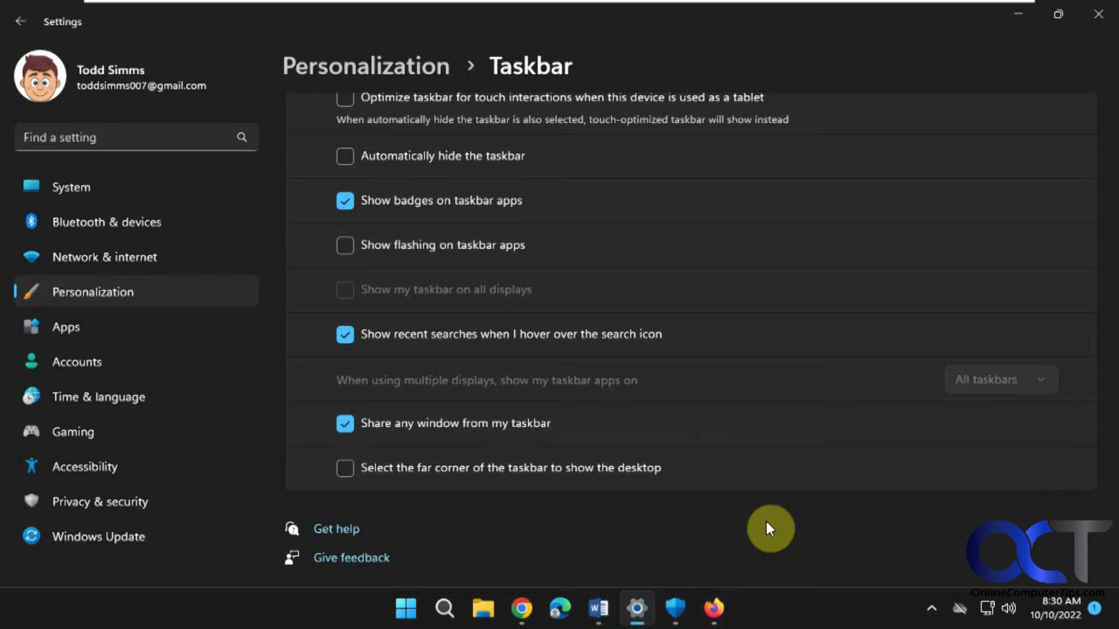
{"action": "mouse_move", "coordinate": [472, 348]}
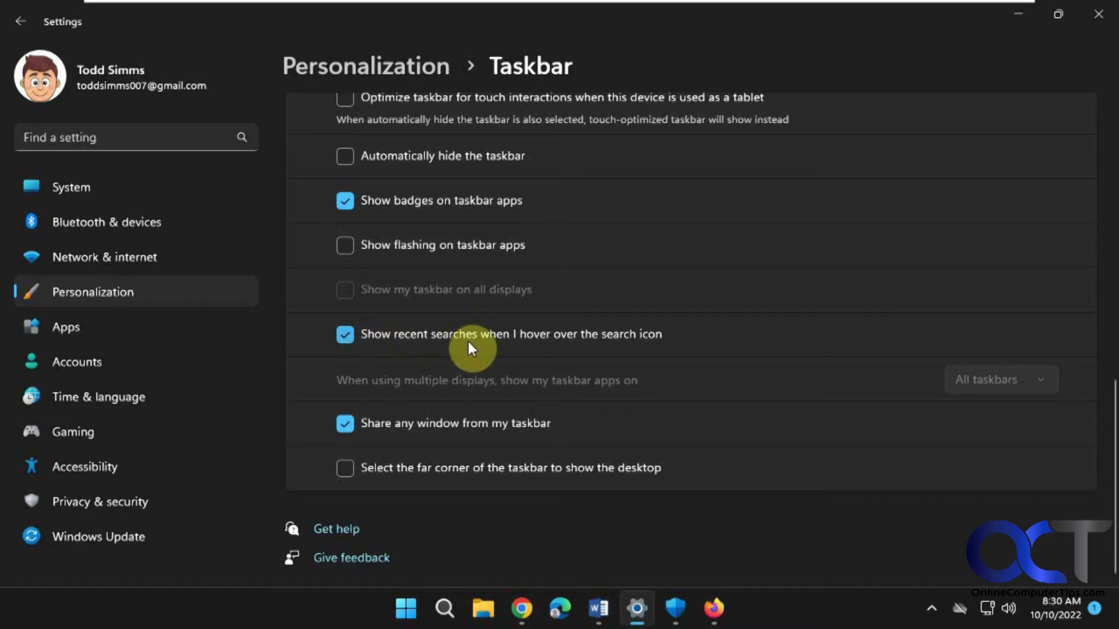
{"action": "mouse_move", "coordinate": [667, 462]}
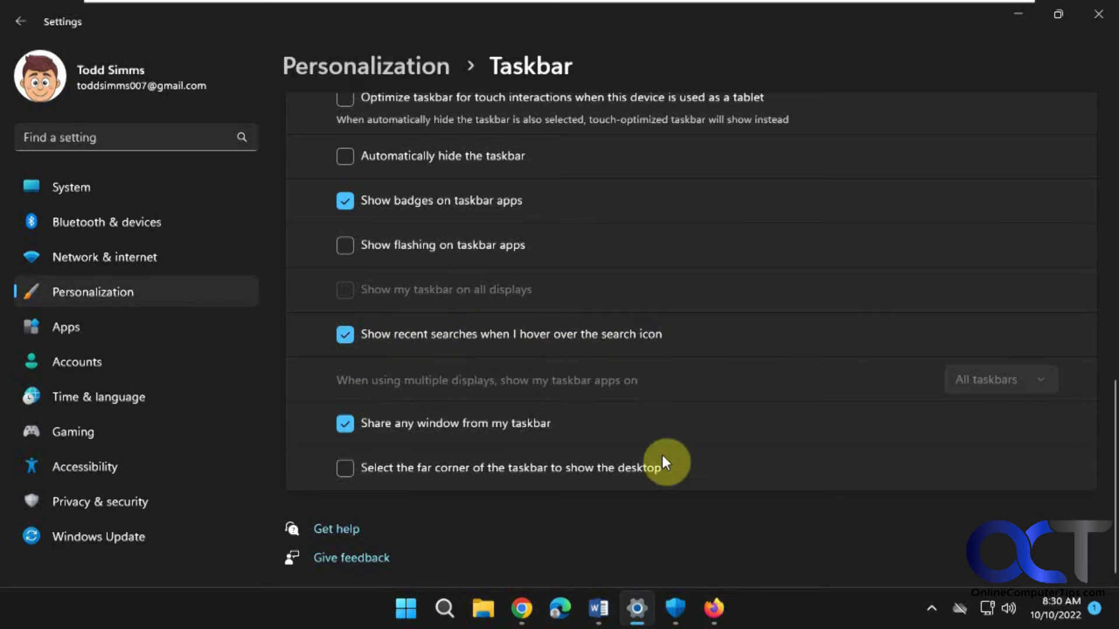
{"action": "left_click", "coordinate": [444, 608]}
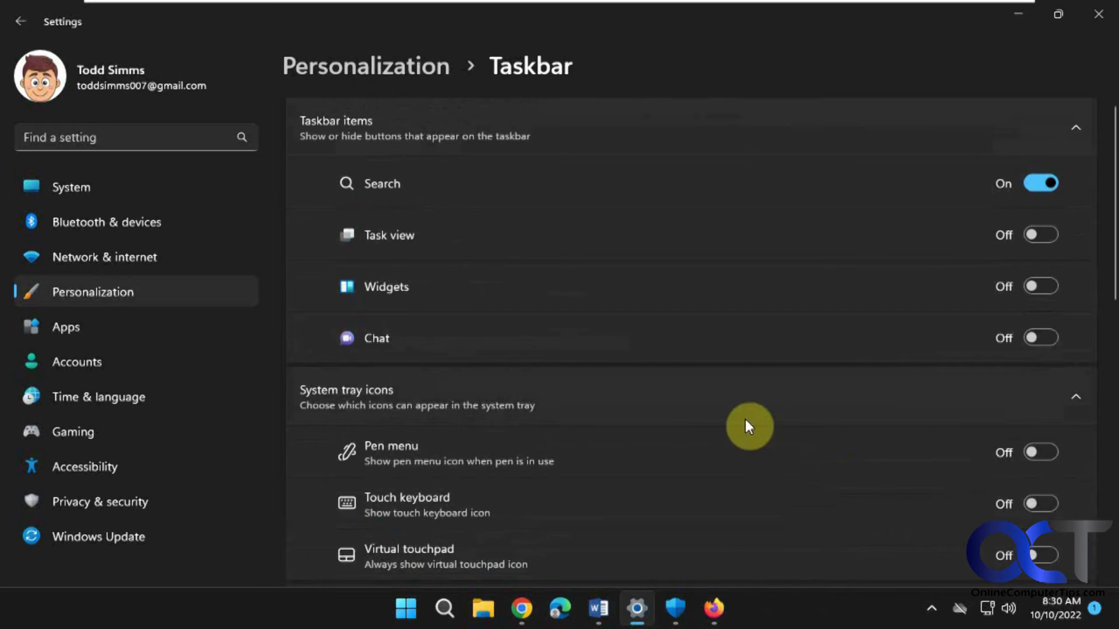
{"action": "mouse_move", "coordinate": [387, 106]}
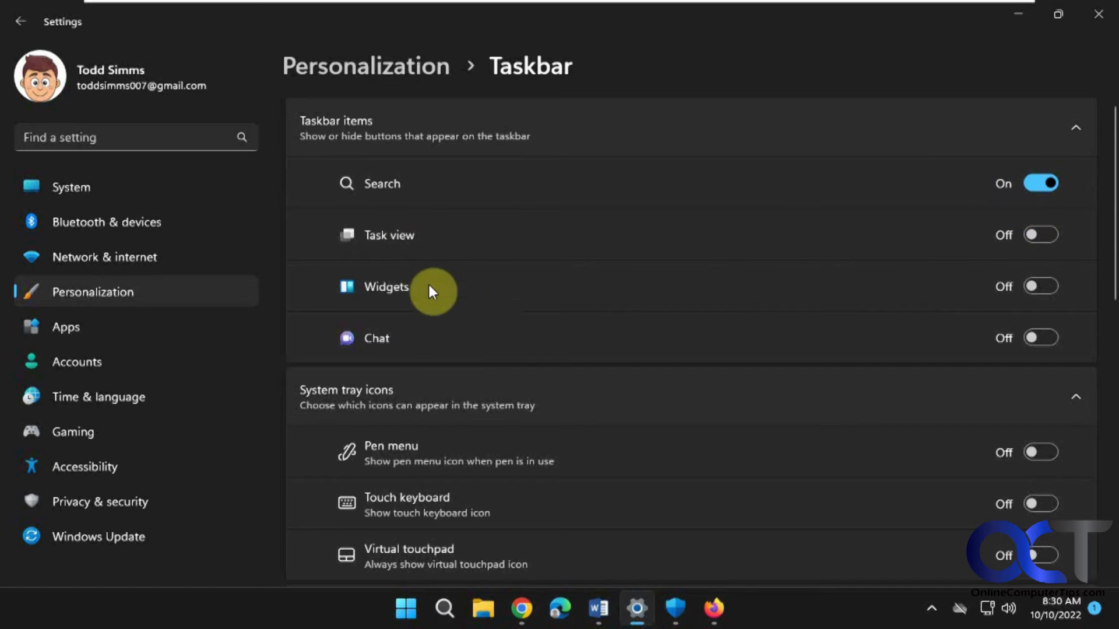
{"action": "mouse_move", "coordinate": [436, 274]}
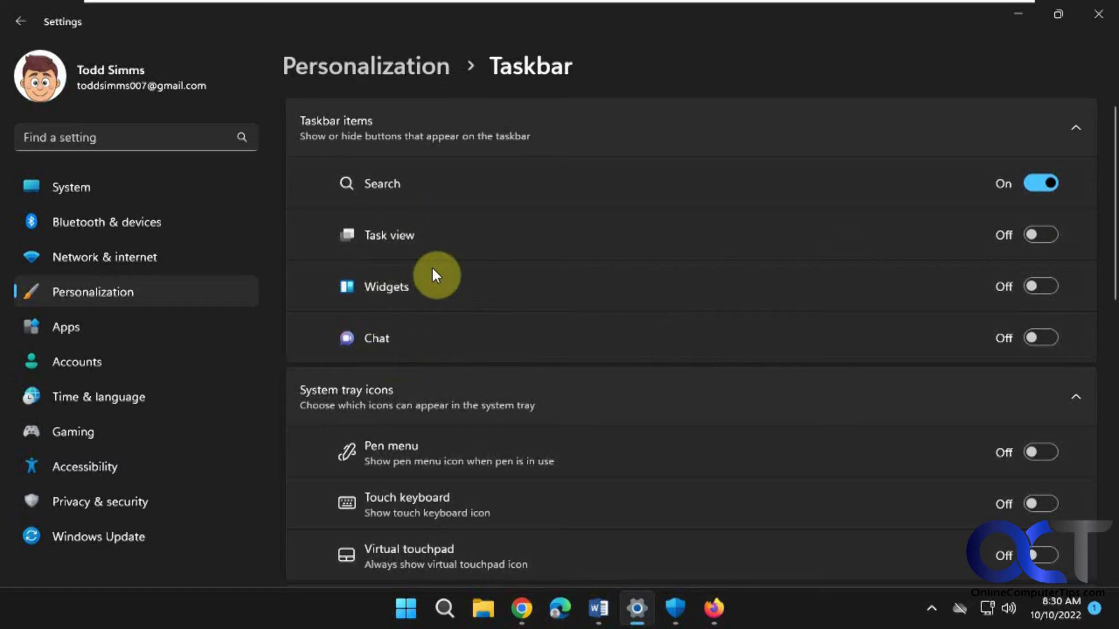
{"action": "mouse_move", "coordinate": [828, 353]}
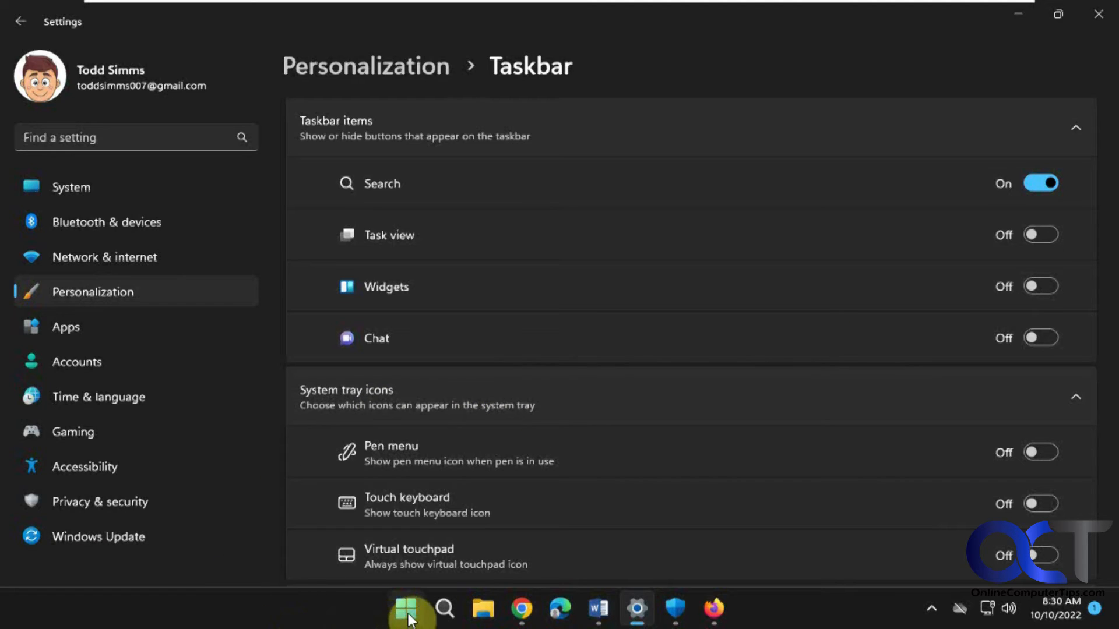
{"action": "right_click", "coordinate": [409, 616]}
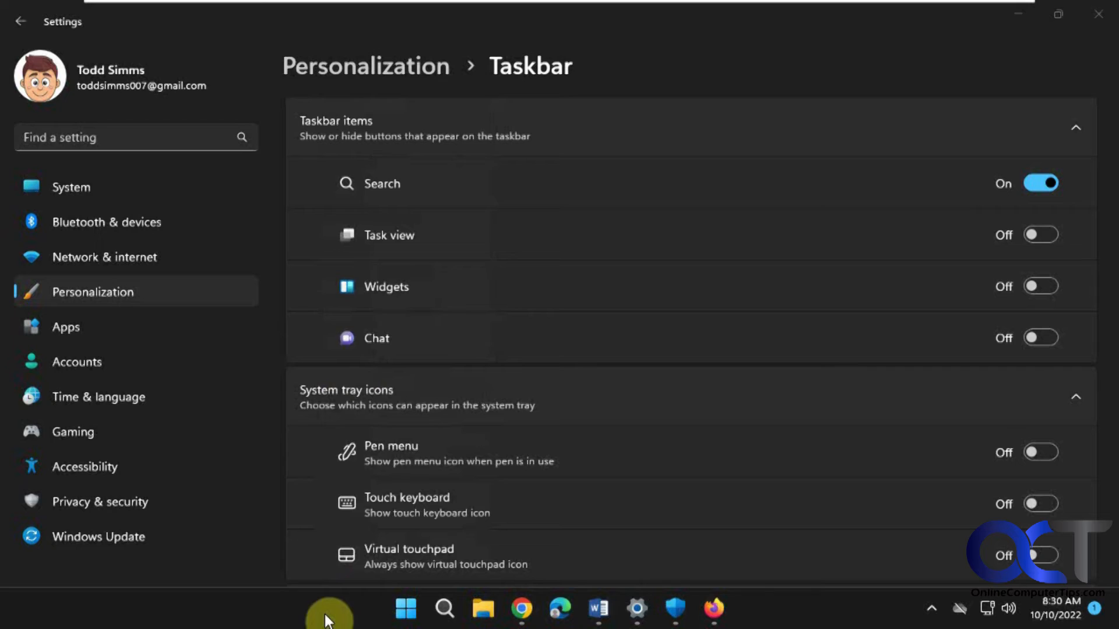
{"action": "right_click", "coordinate": [328, 619]}
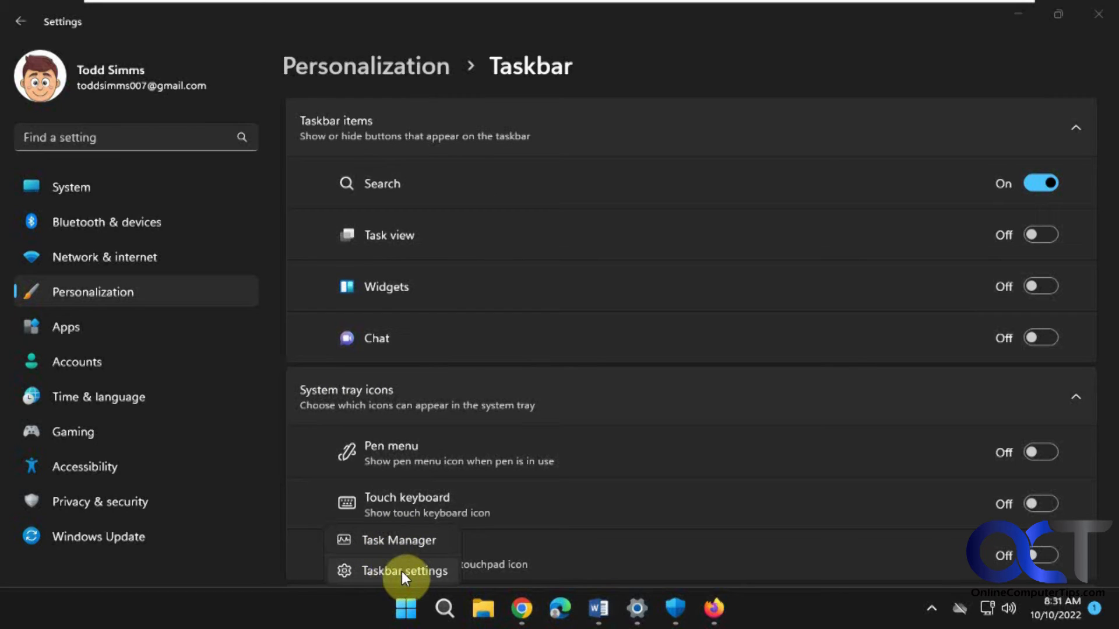
{"action": "mouse_move", "coordinate": [393, 544]}
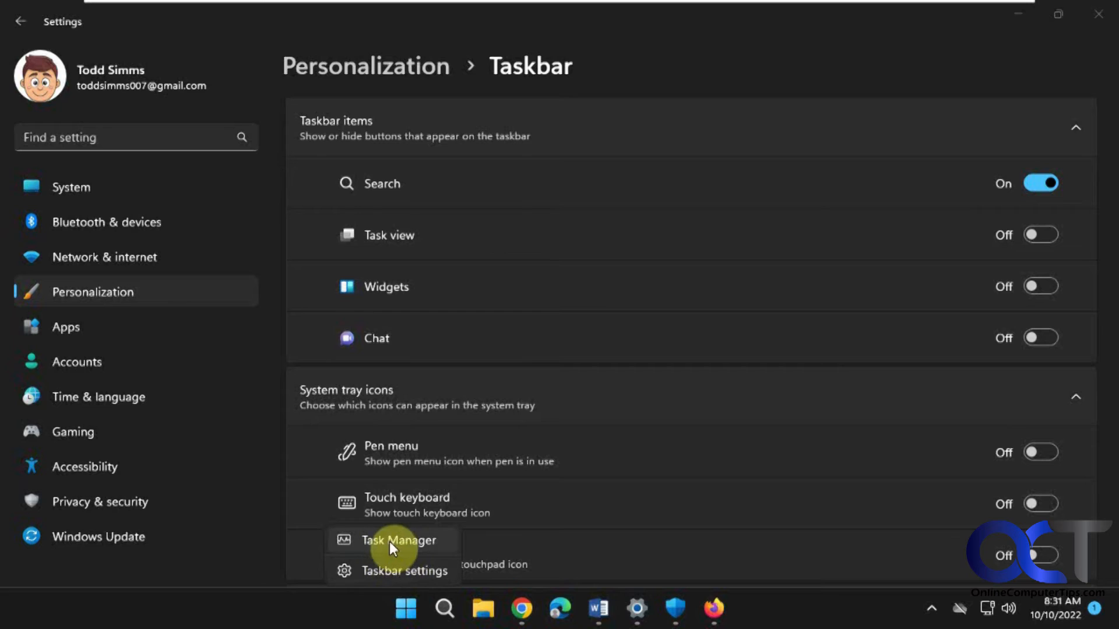
{"action": "mouse_move", "coordinate": [401, 546]}
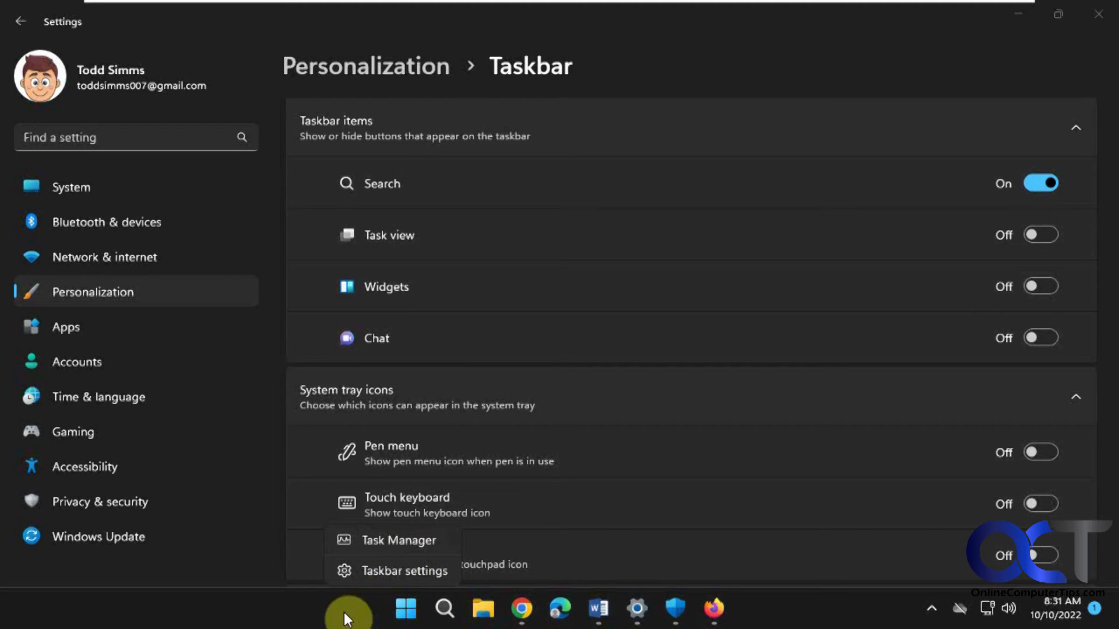
{"action": "left_click", "coordinate": [349, 618]}
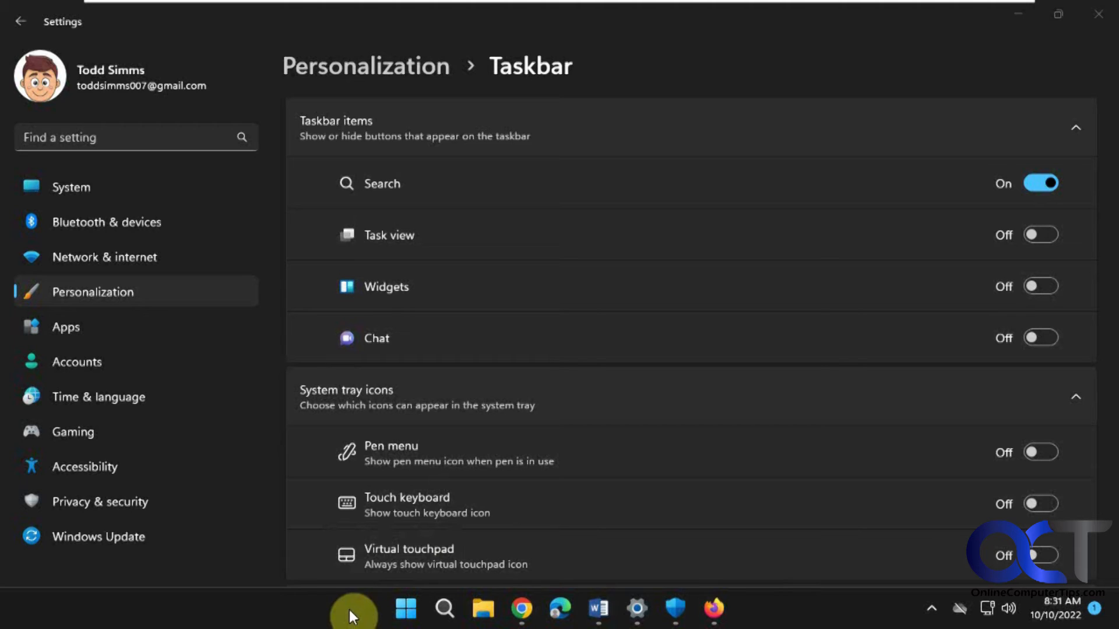
{"action": "mouse_move", "coordinate": [460, 624]}
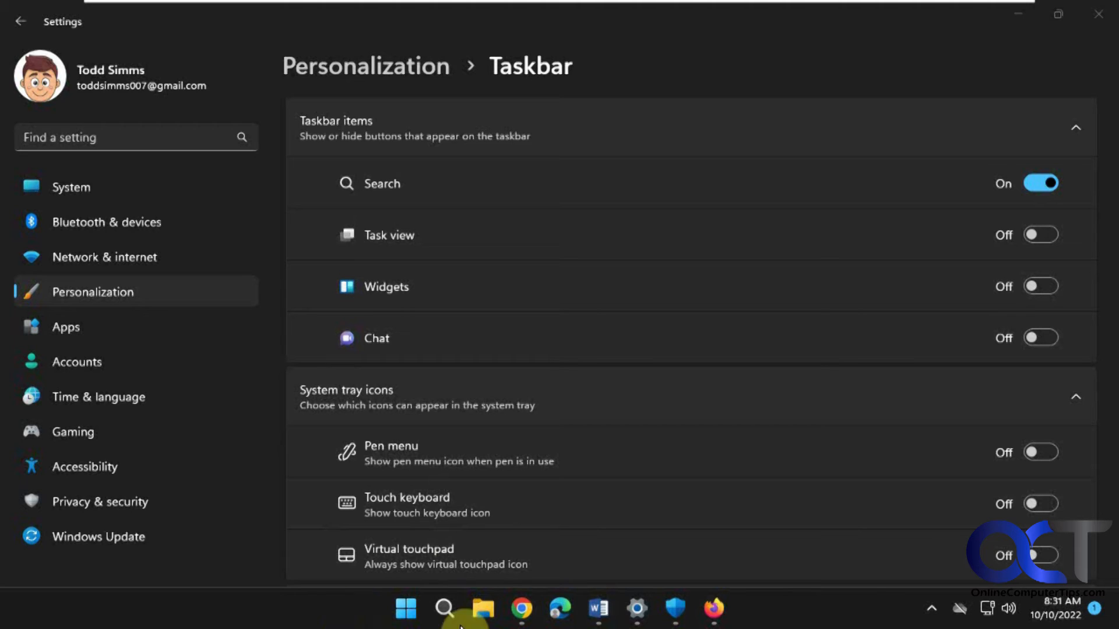
{"action": "mouse_move", "coordinate": [830, 616]}
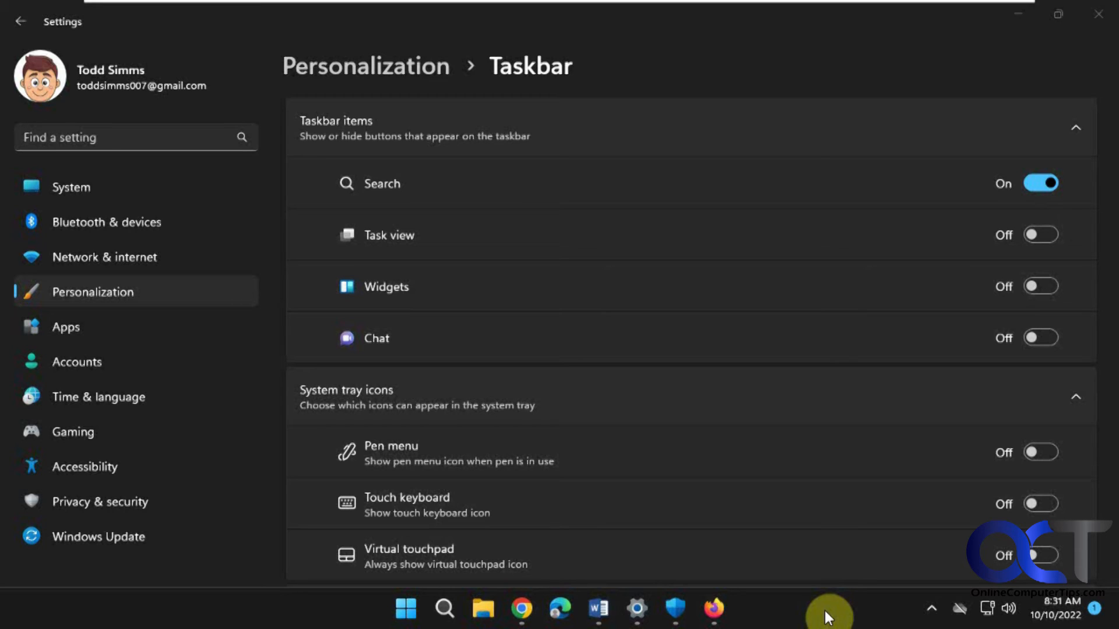
{"action": "mouse_move", "coordinate": [747, 574]}
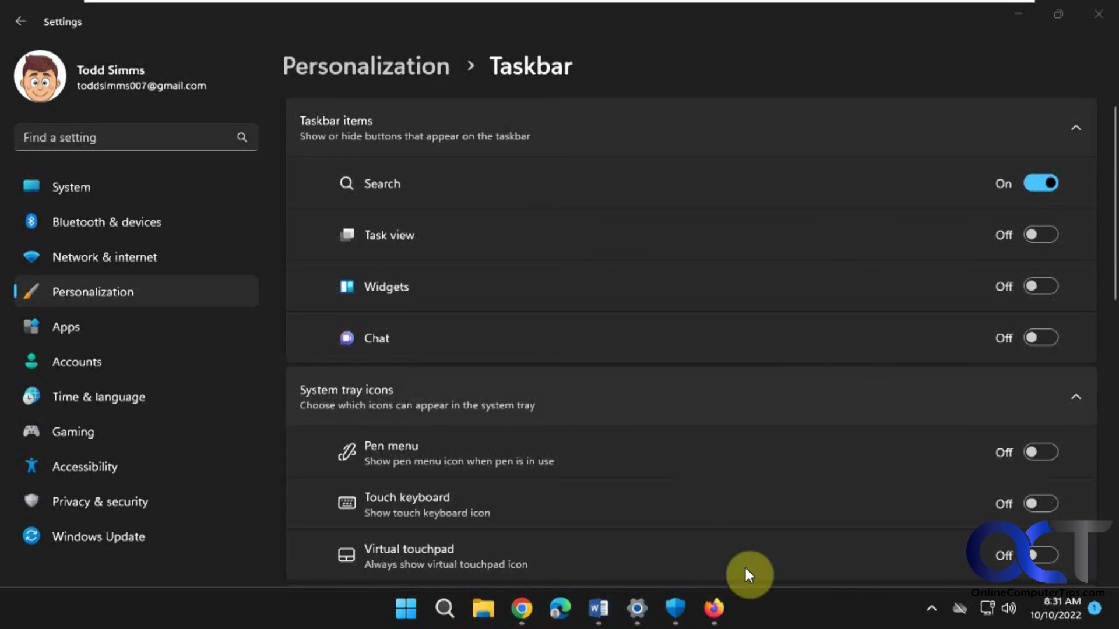
{"action": "mouse_move", "coordinate": [818, 612]}
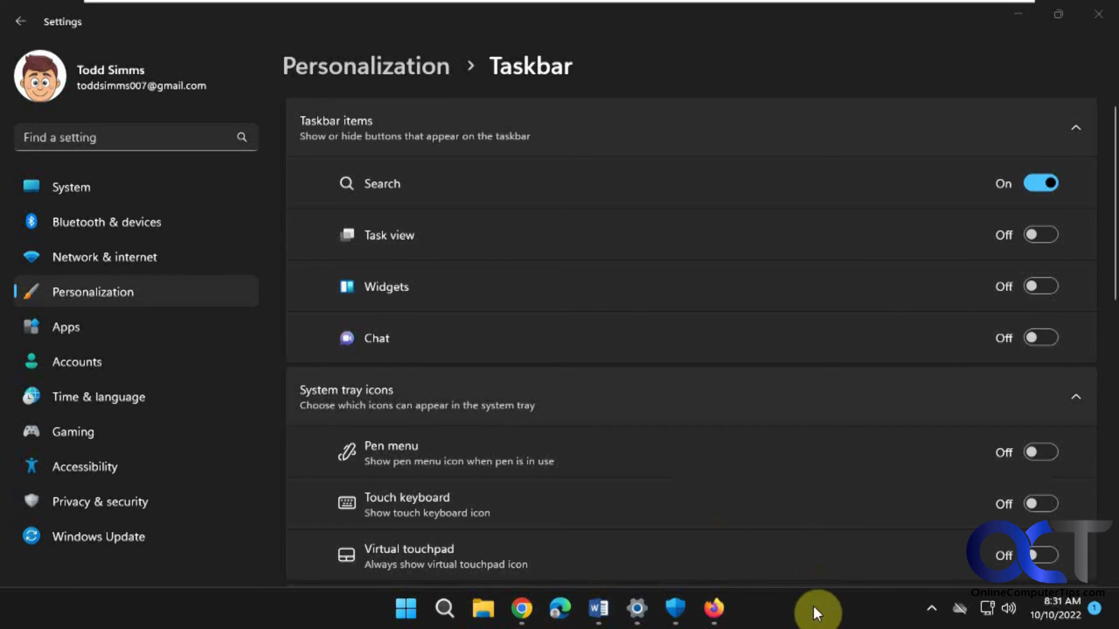
{"action": "mouse_move", "coordinate": [860, 566]}
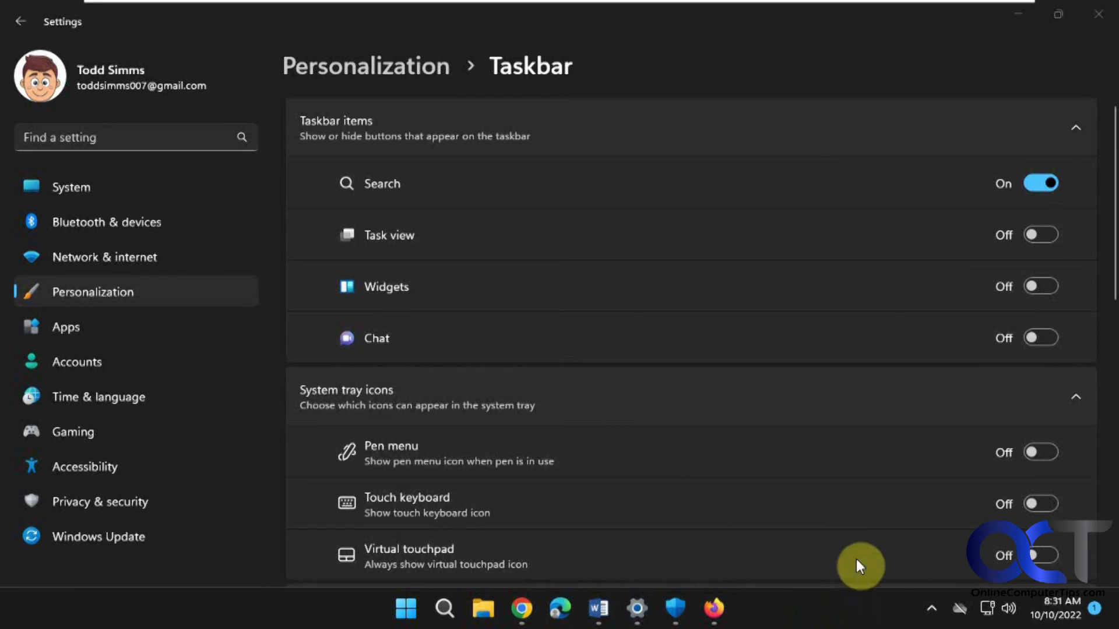
{"action": "mouse_move", "coordinate": [826, 616]}
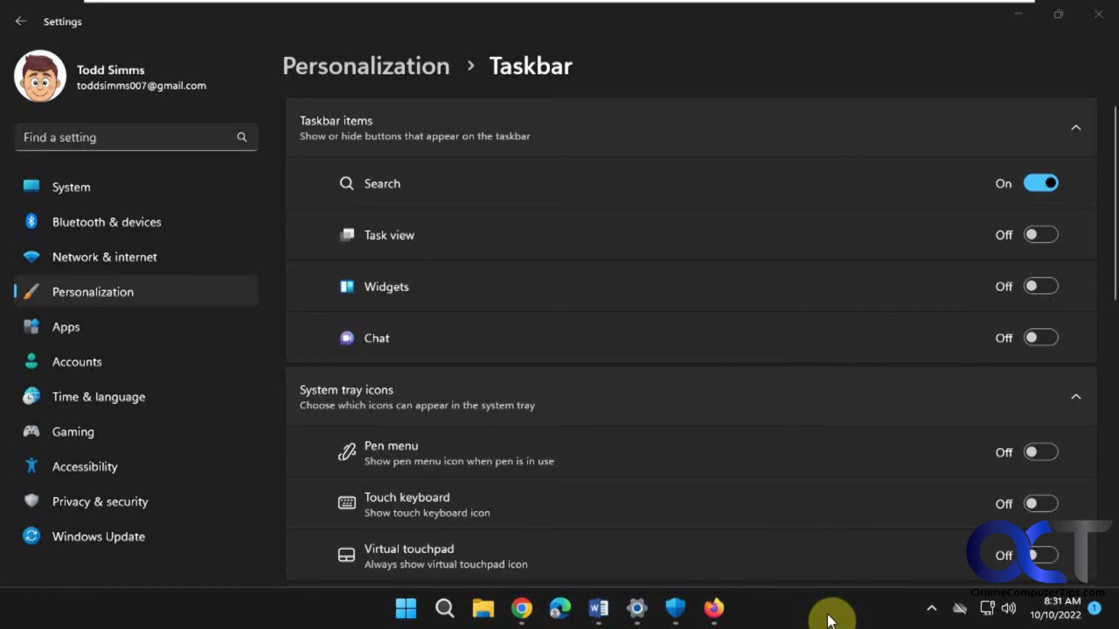
{"action": "mouse_move", "coordinate": [307, 616]}
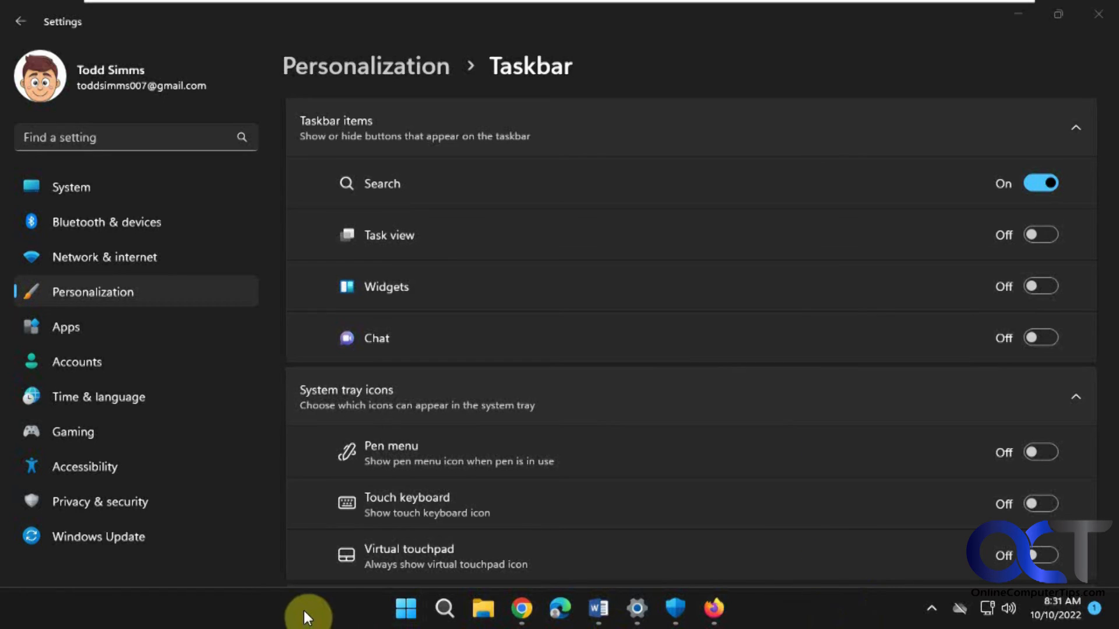
{"action": "mouse_move", "coordinate": [757, 517]}
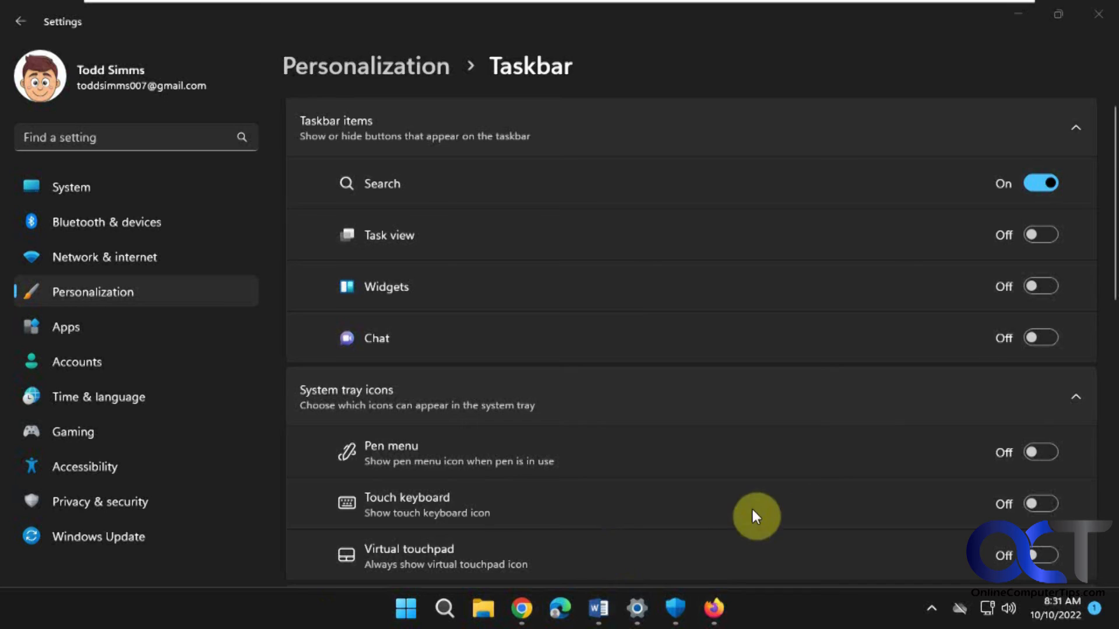
{"action": "scroll", "scroll_direction": "down", "scroll_amount": 3}
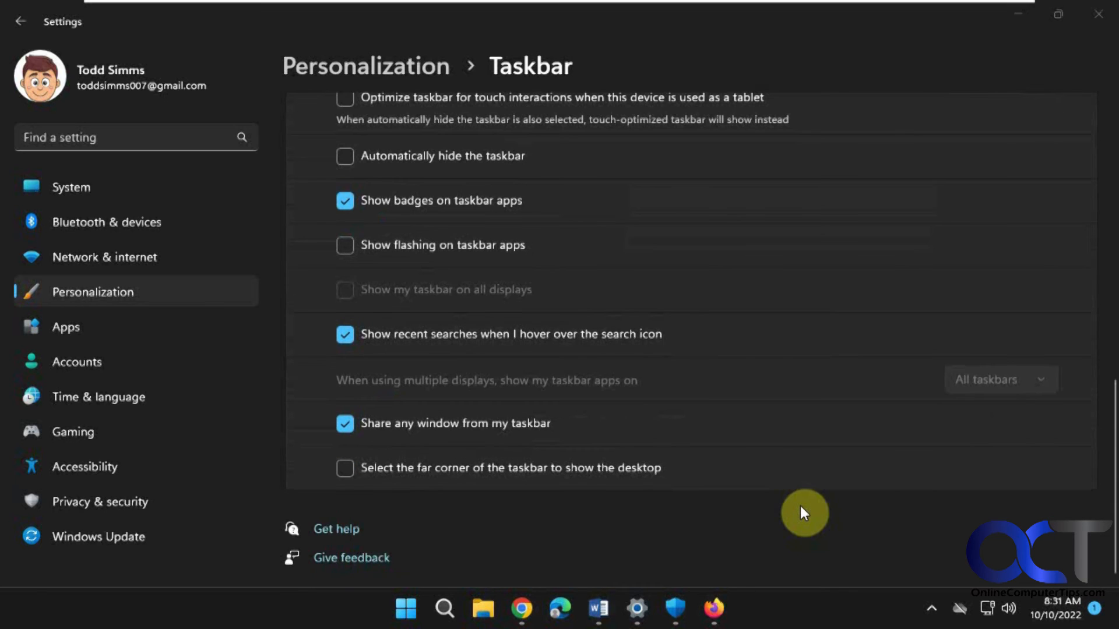
{"action": "mouse_move", "coordinate": [658, 375]}
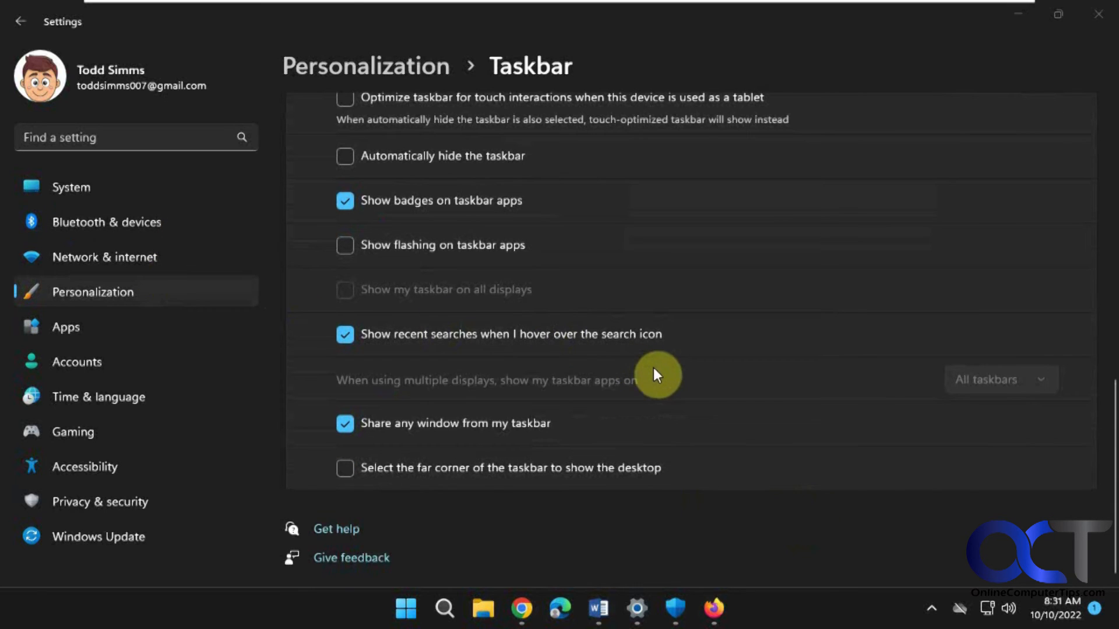
{"action": "mouse_move", "coordinate": [345, 251]}
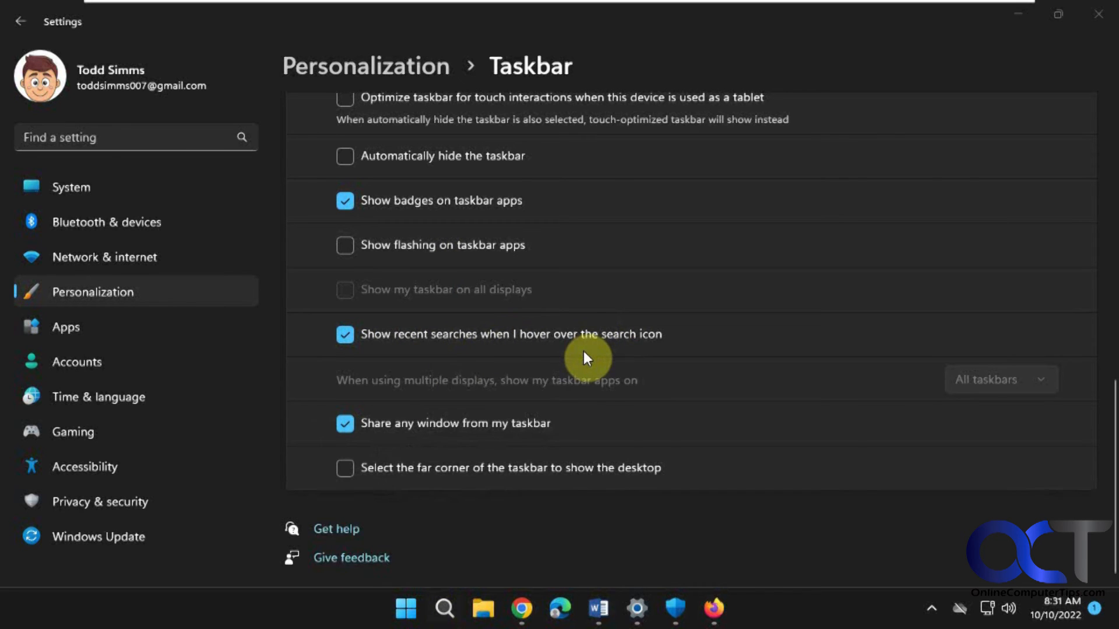
{"action": "mouse_move", "coordinate": [485, 426]}
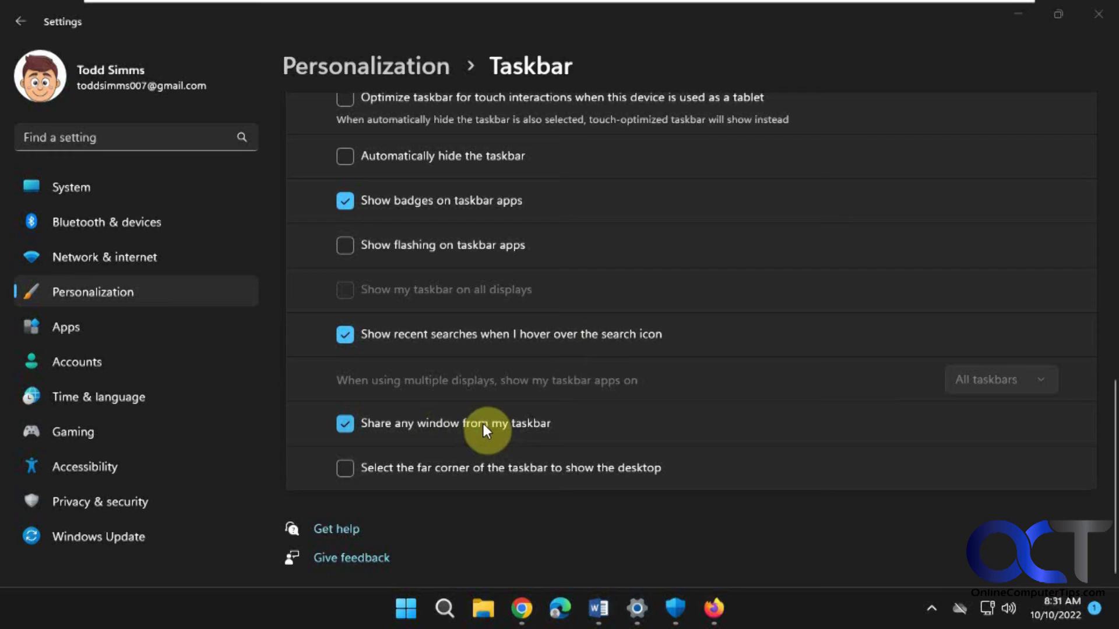
{"action": "mouse_move", "coordinate": [347, 475]}
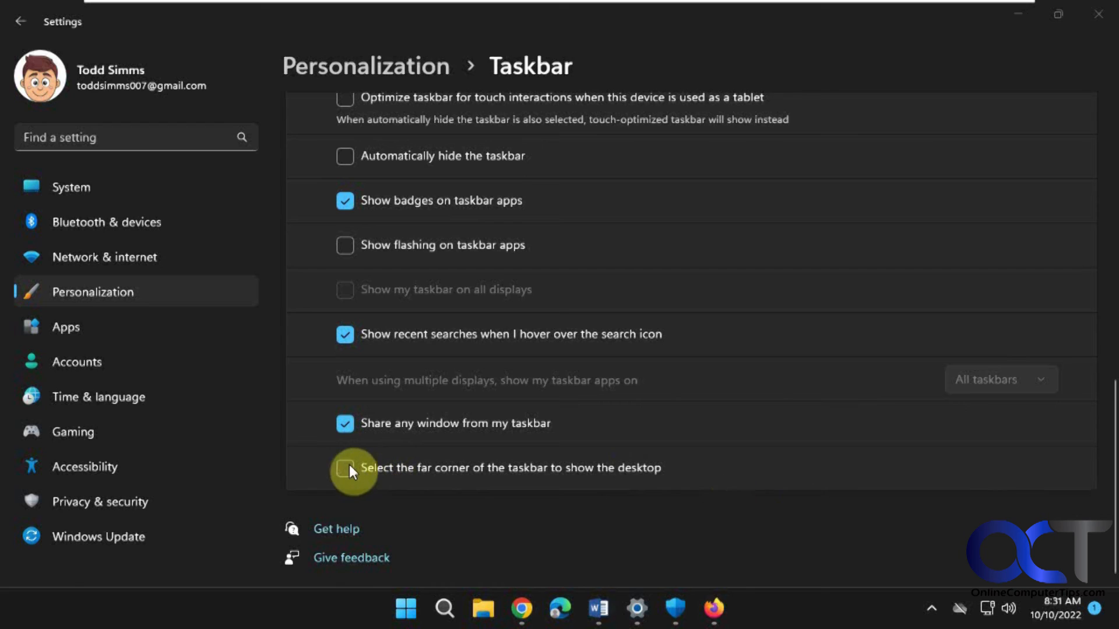
Step: Check 'Select the far corner of the taskbar to show the desktop' under Taskbar behaviors
{"action": "left_click", "coordinate": [345, 468]}
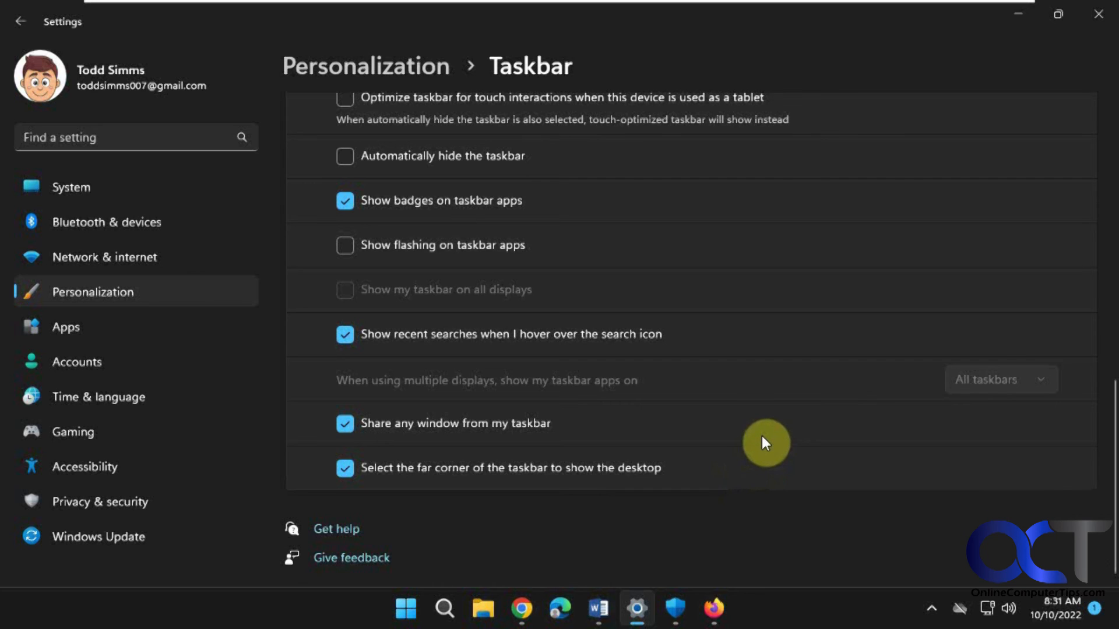
{"action": "mouse_move", "coordinate": [616, 229]}
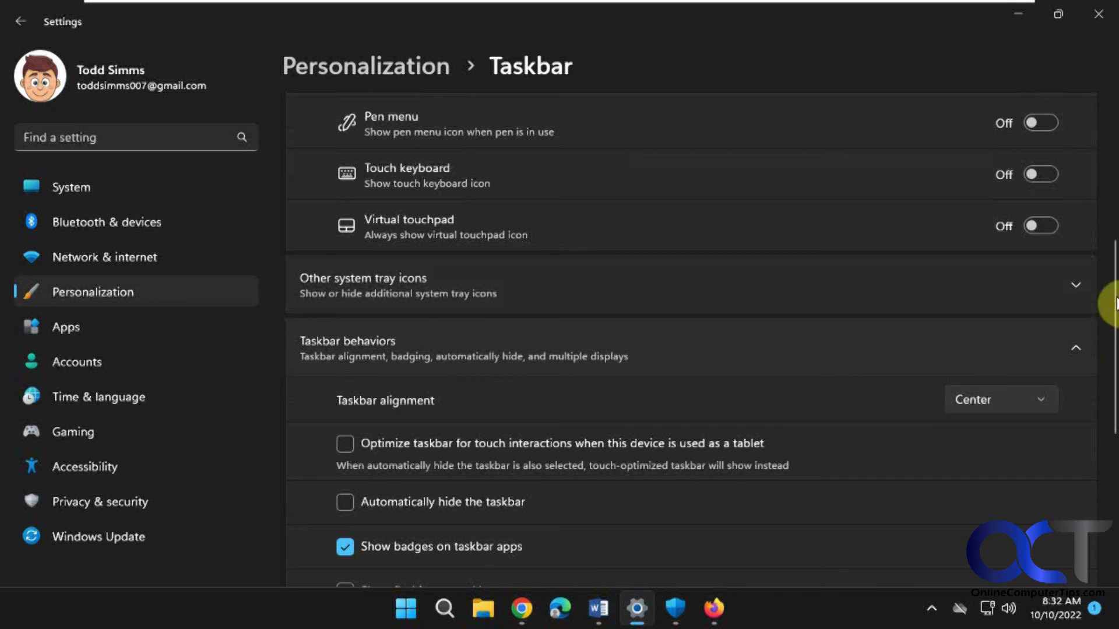
{"action": "scroll", "scroll_direction": "down", "scroll_amount": 3}
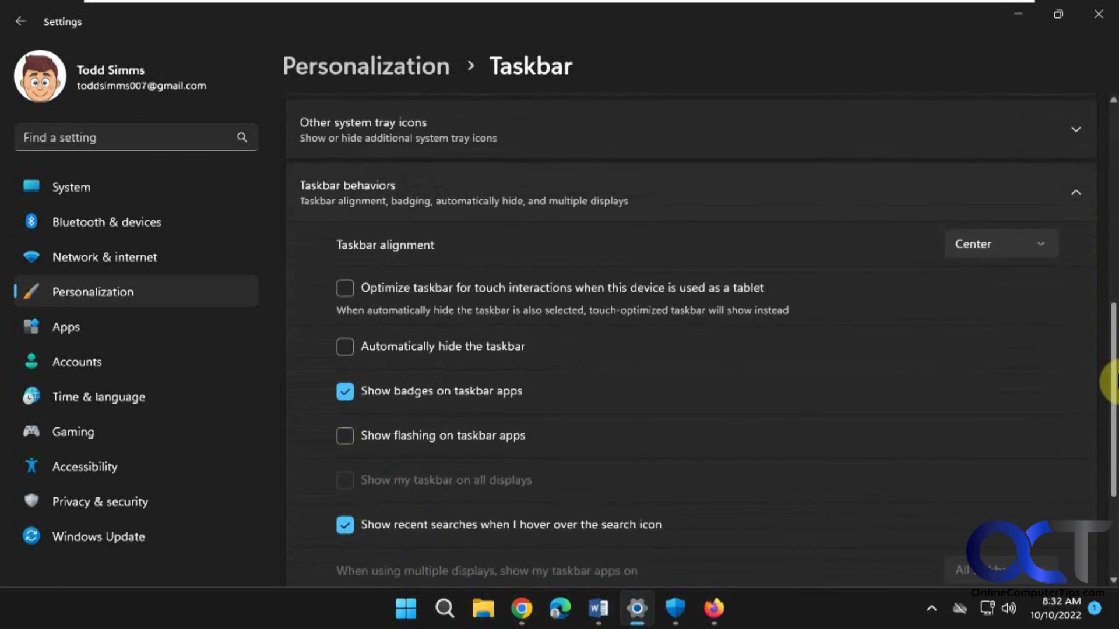
{"action": "scroll", "scroll_direction": "down", "scroll_amount": 3}
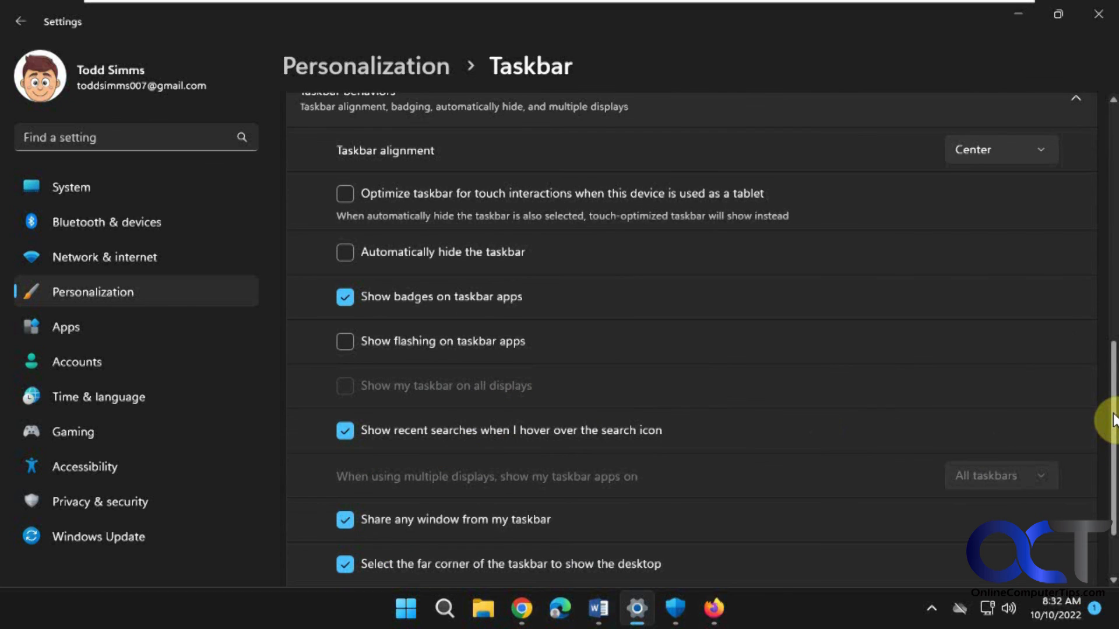
{"action": "scroll", "scroll_direction": "down", "scroll_amount": 3}
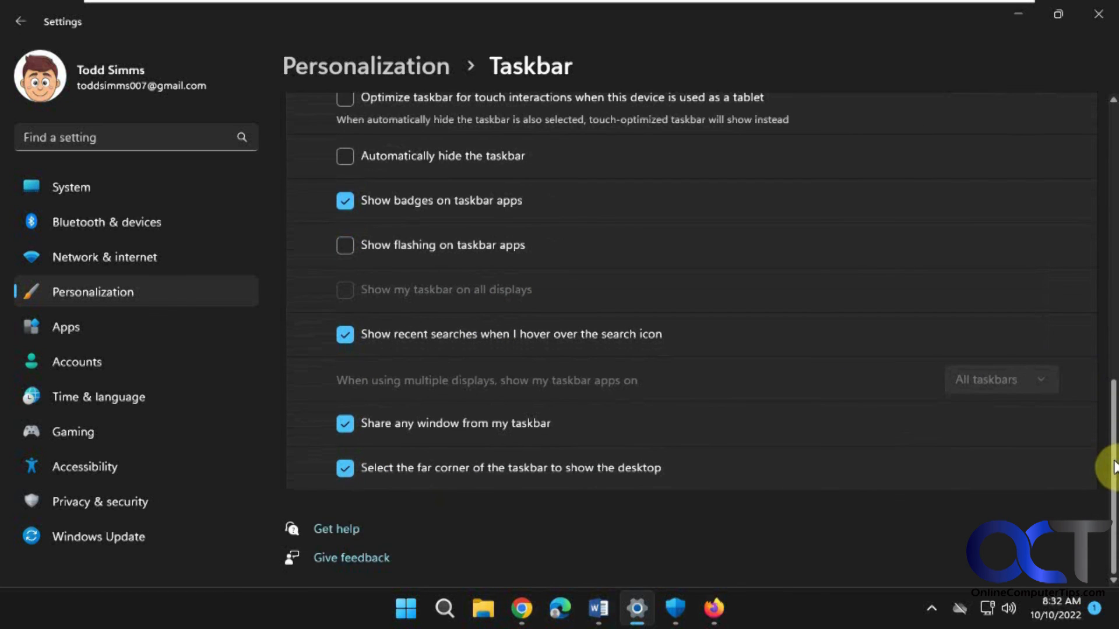
{"action": "mouse_move", "coordinate": [695, 456]}
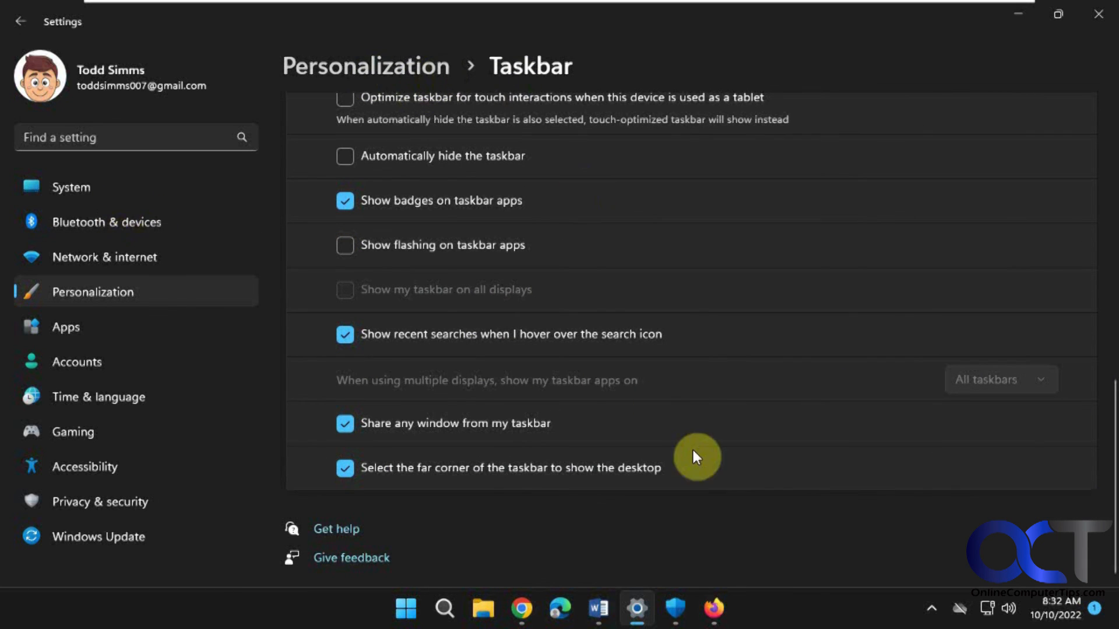
{"action": "mouse_move", "coordinate": [707, 566]}
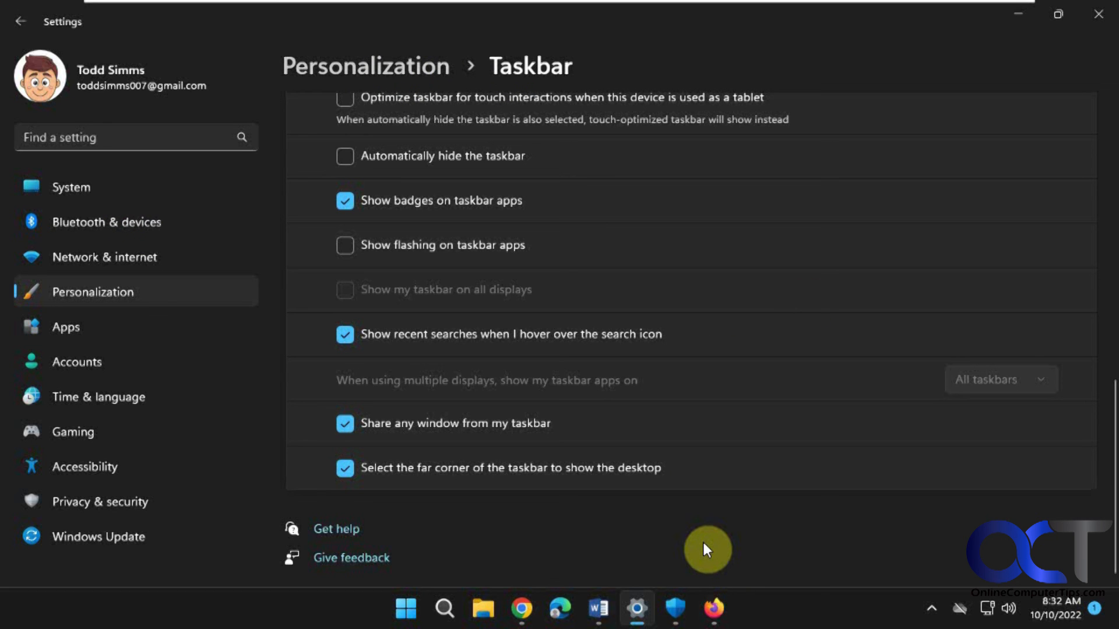